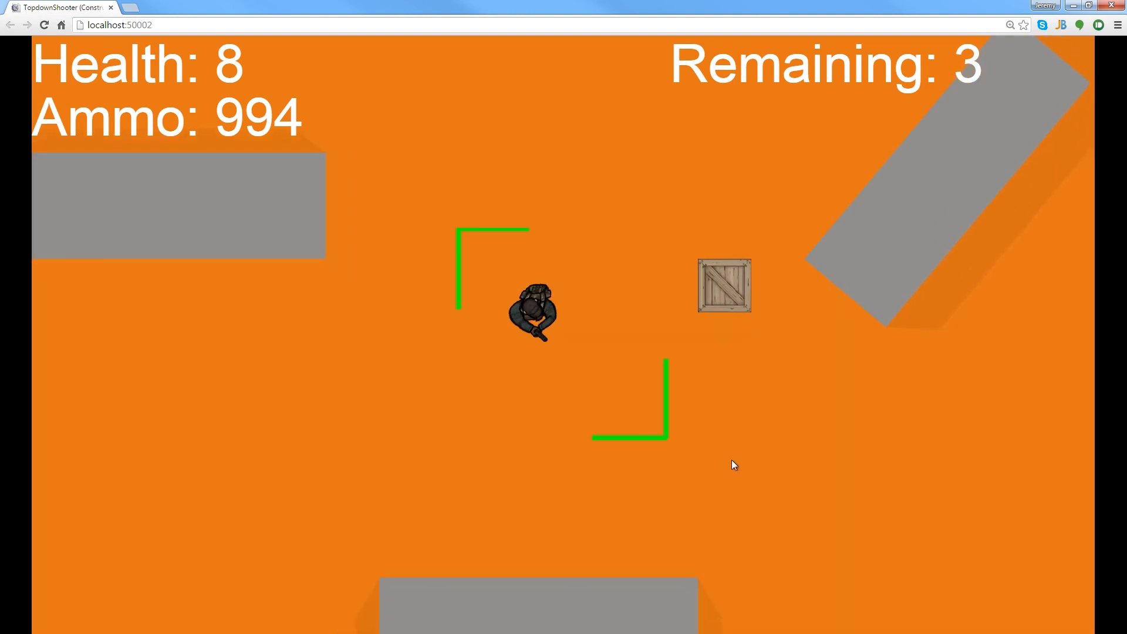
{"action": "mouse_move", "coordinate": [604, 469]}
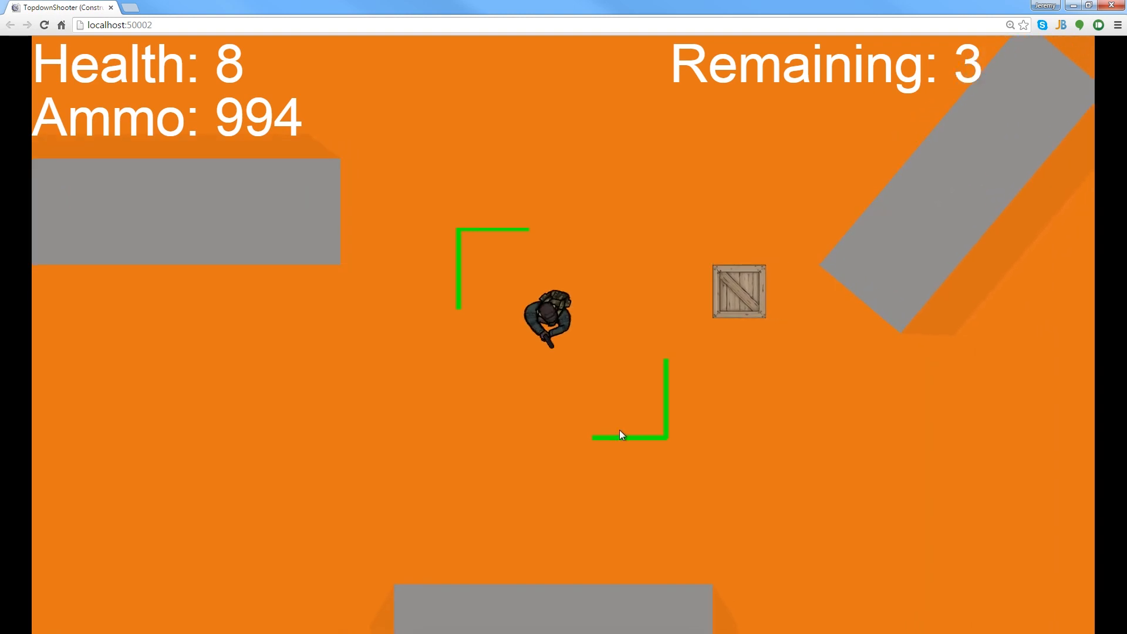
- Add an On mouse wheel down event using the Mouse object
{"action": "left_click", "coordinate": [380, 441]}
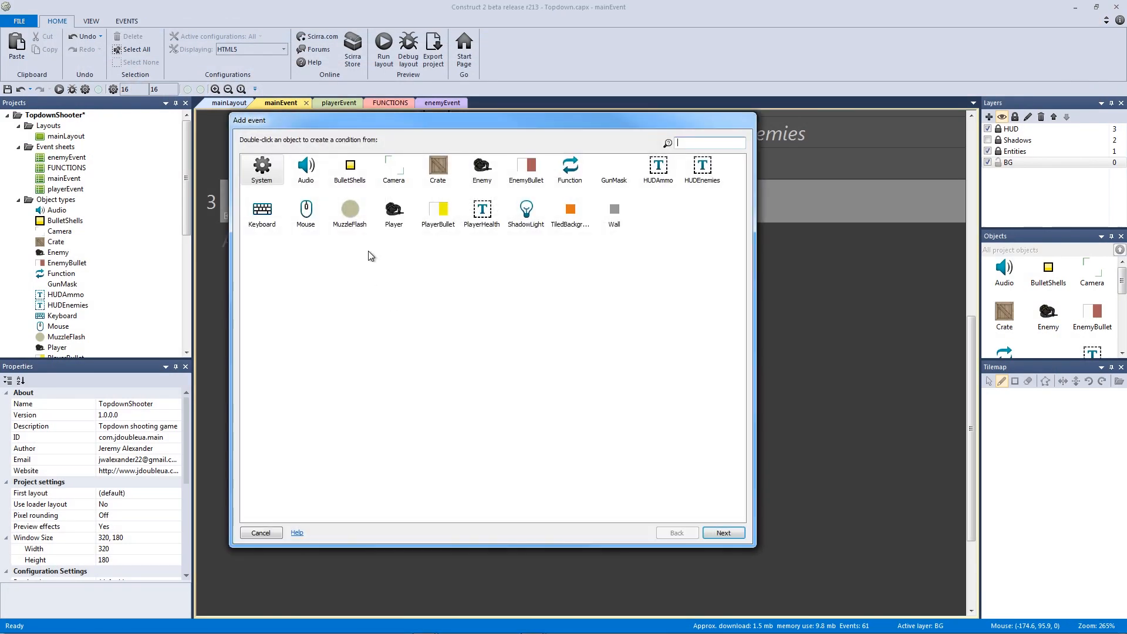
{"action": "double_click", "coordinate": [304, 212]}
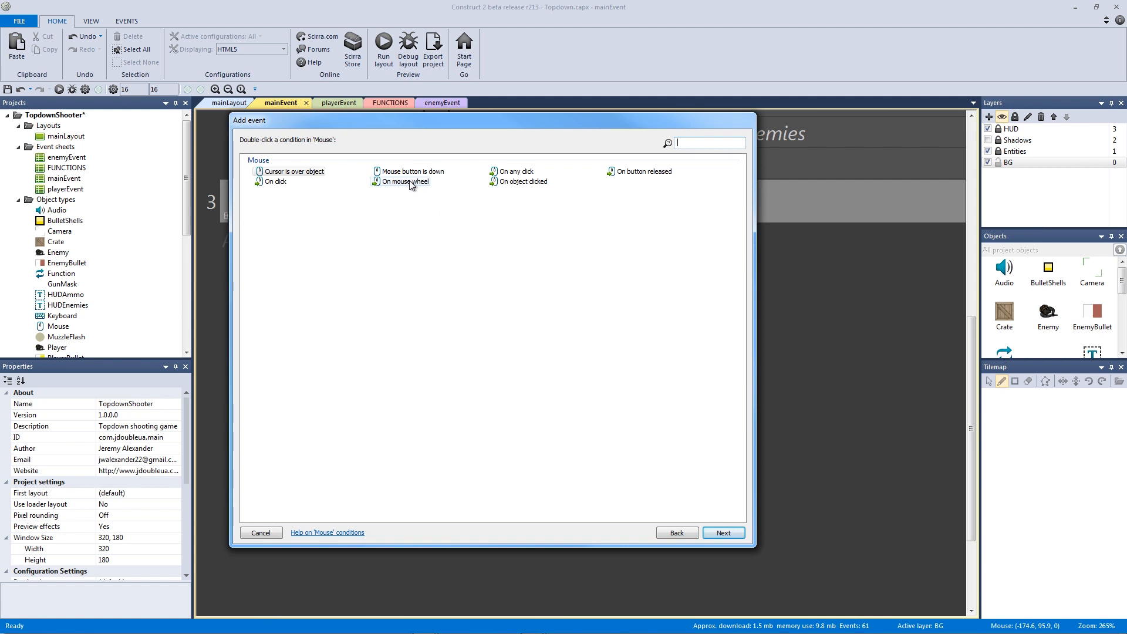
{"action": "double_click", "coordinate": [405, 181]}
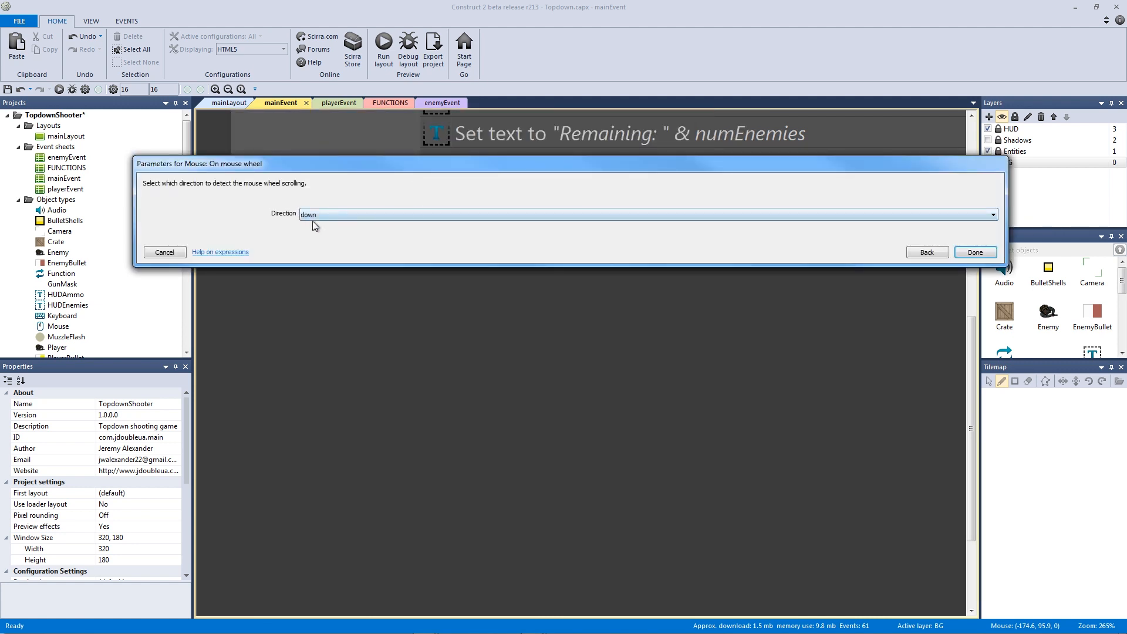
{"action": "left_click", "coordinate": [975, 252]}
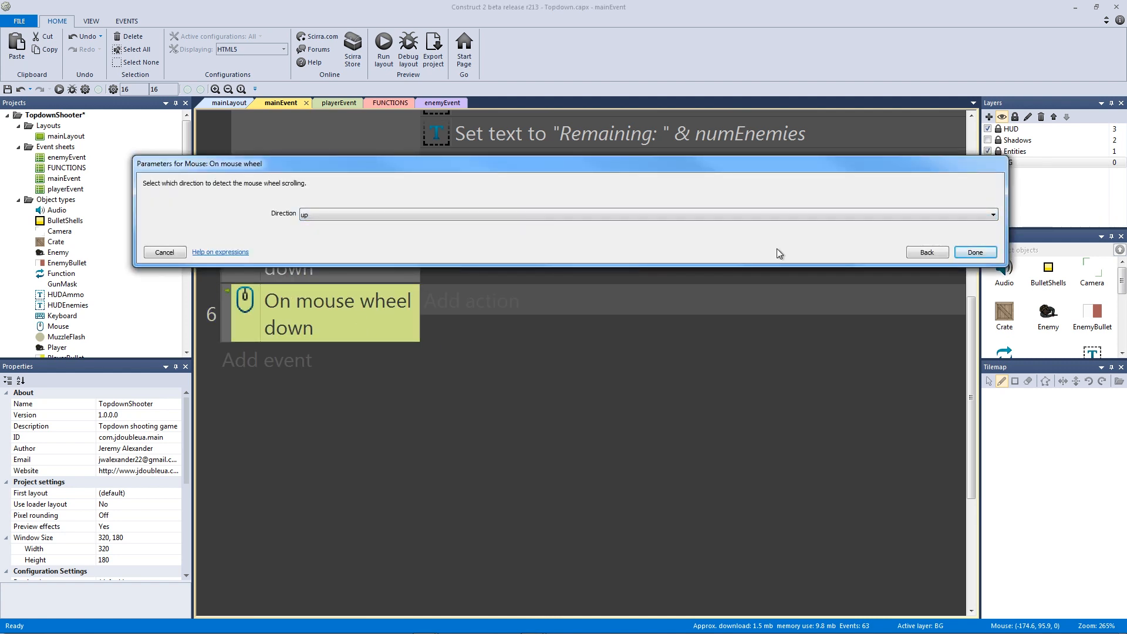
- Create a second event with the wheel direction set to up
{"action": "left_click", "coordinate": [975, 252]}
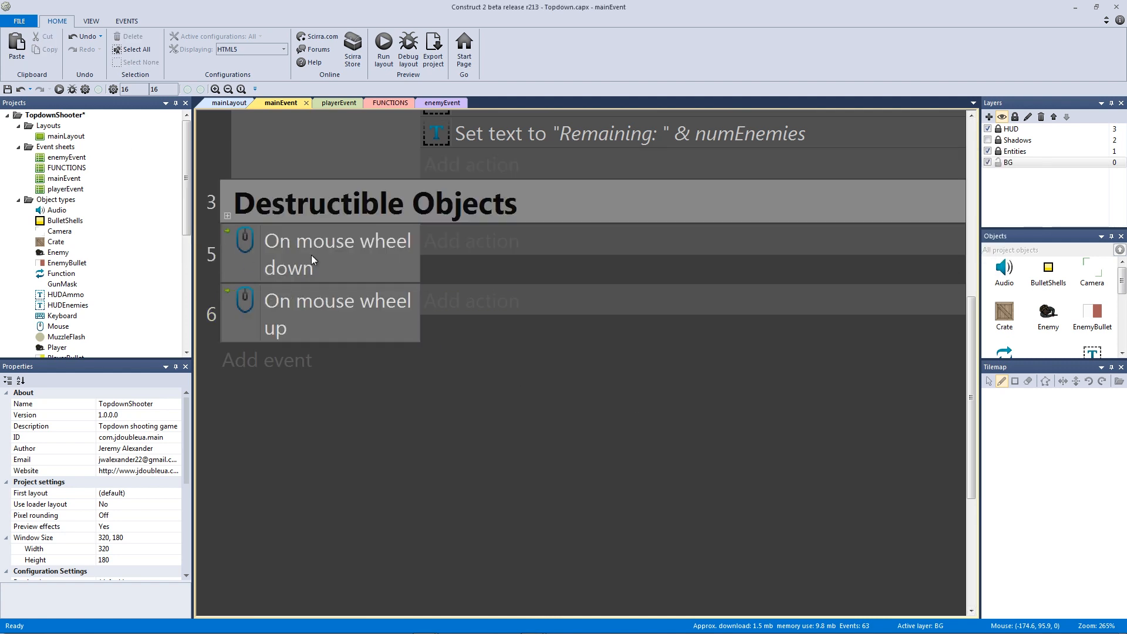
{"action": "left_click", "coordinate": [338, 240]}
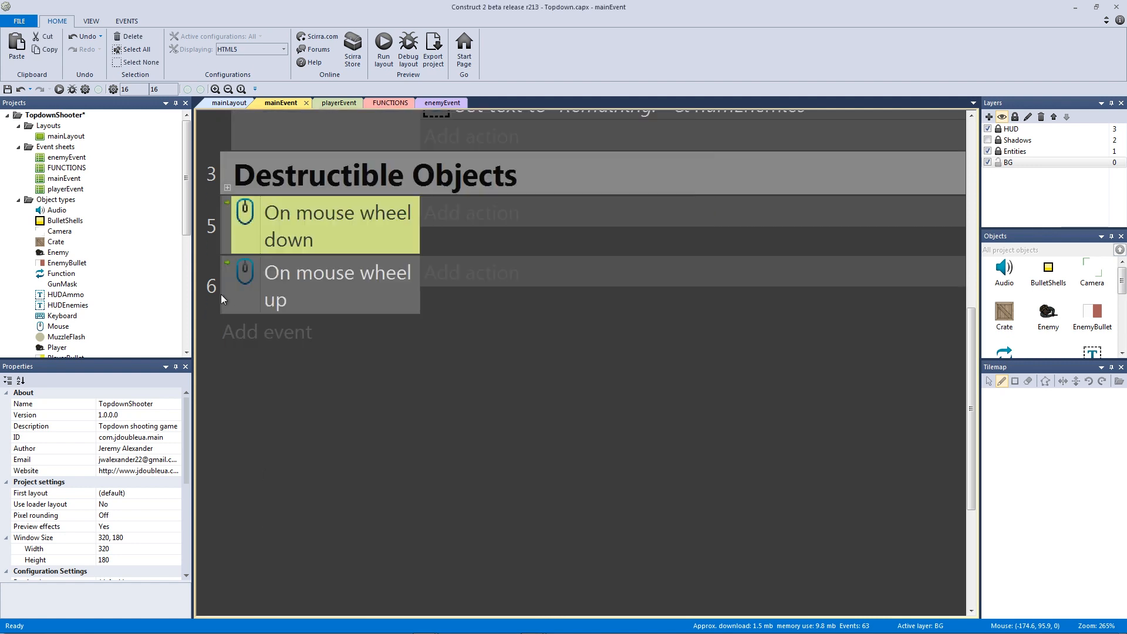
{"action": "left_click", "coordinate": [339, 286]}
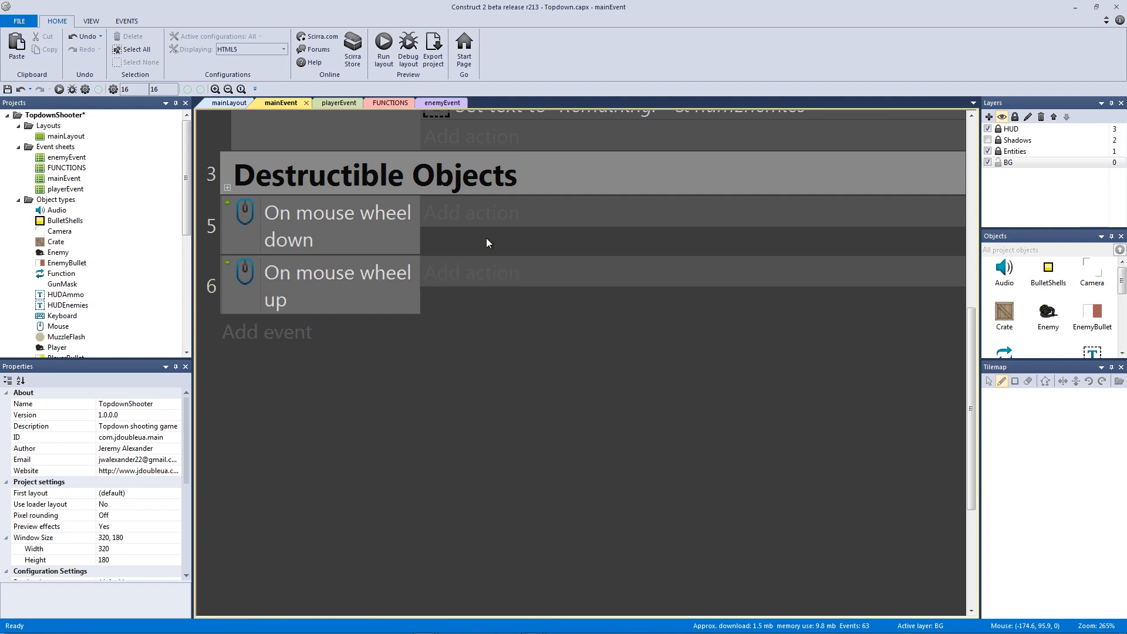
- Give the wheel-down event a System Set layout scale action with value 2.0
{"action": "left_click", "coordinate": [338, 225]}
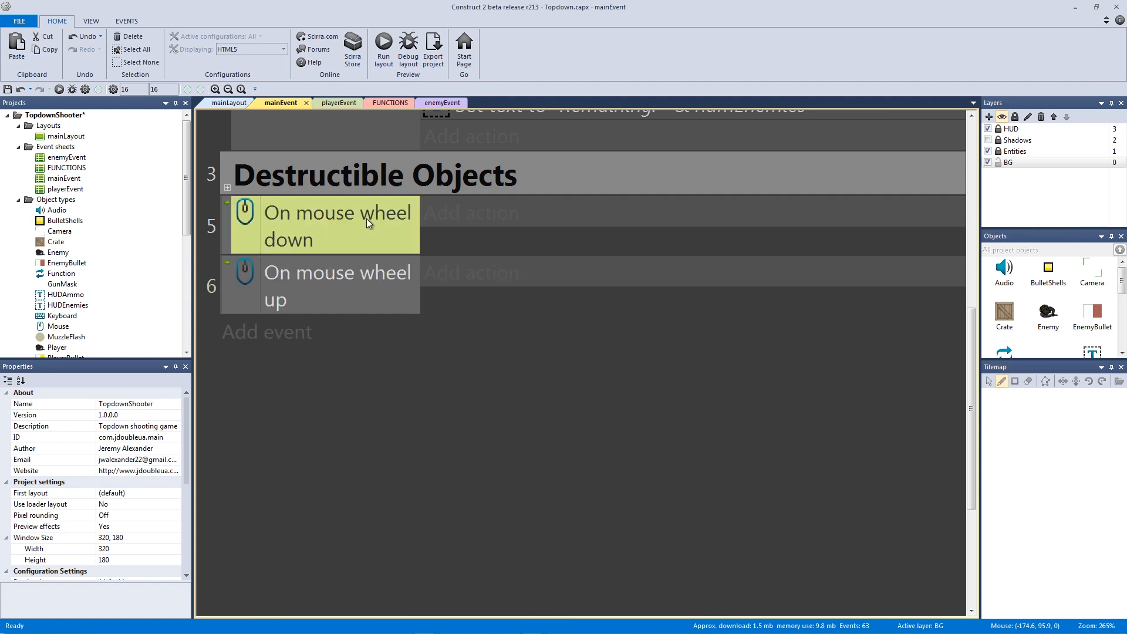
{"action": "mouse_move", "coordinate": [500, 219]}
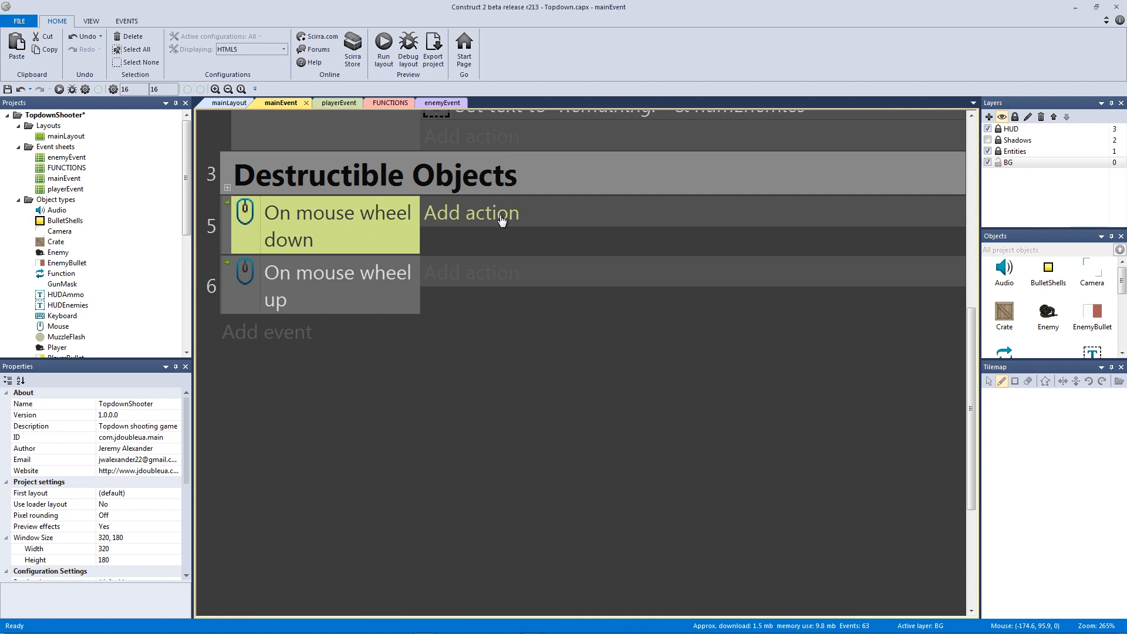
{"action": "left_click", "coordinate": [471, 213]}
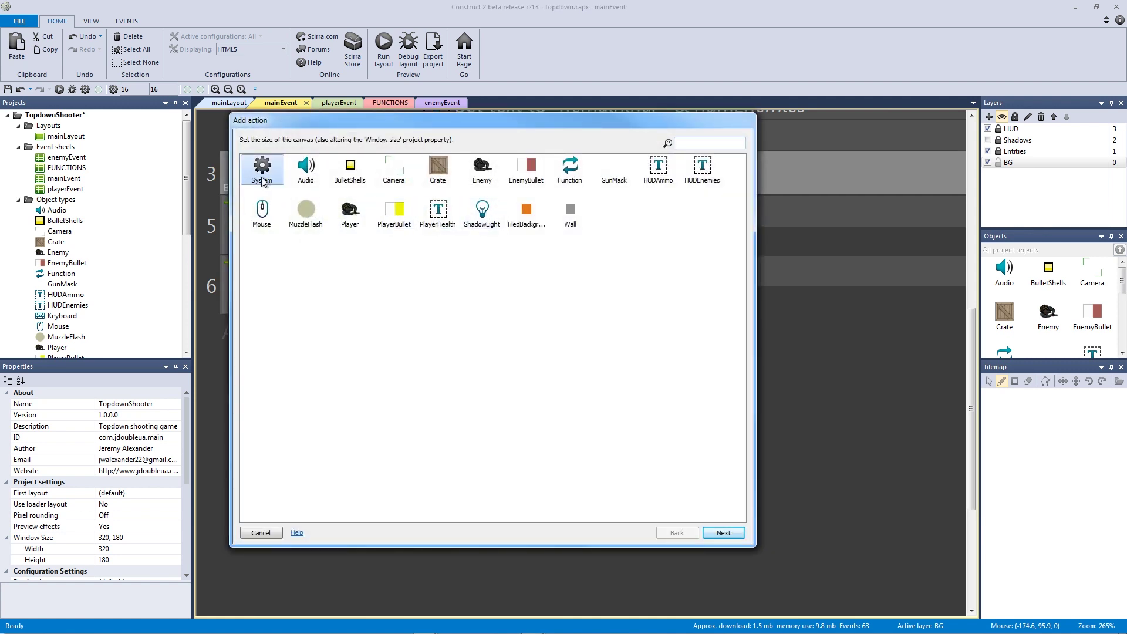
{"action": "double_click", "coordinate": [262, 171]}
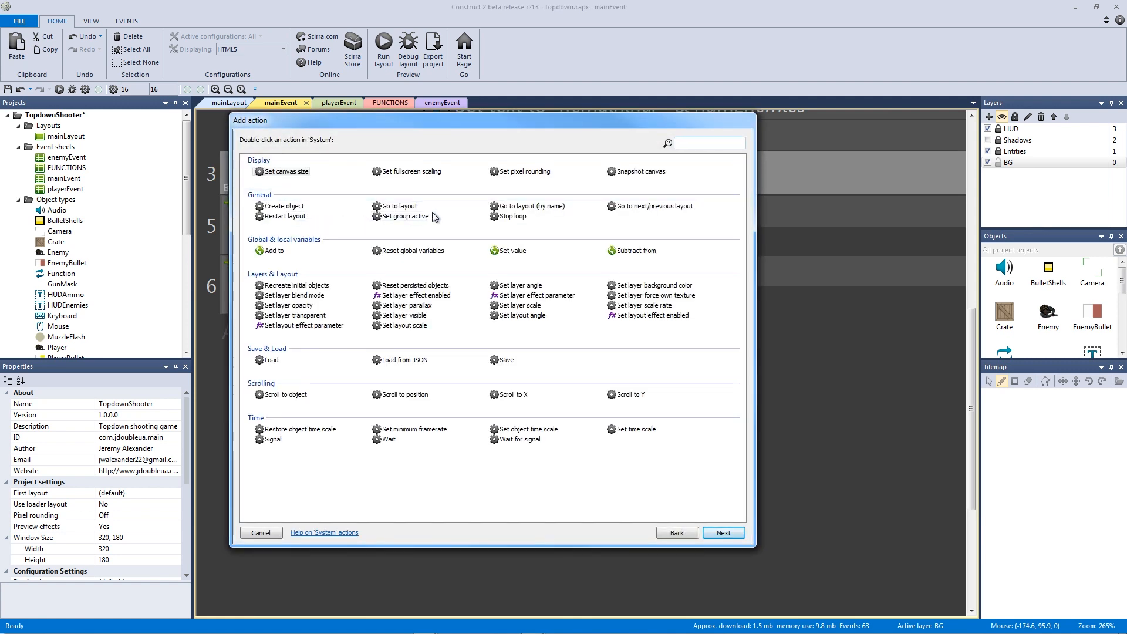
{"action": "type", "text": "set la"}
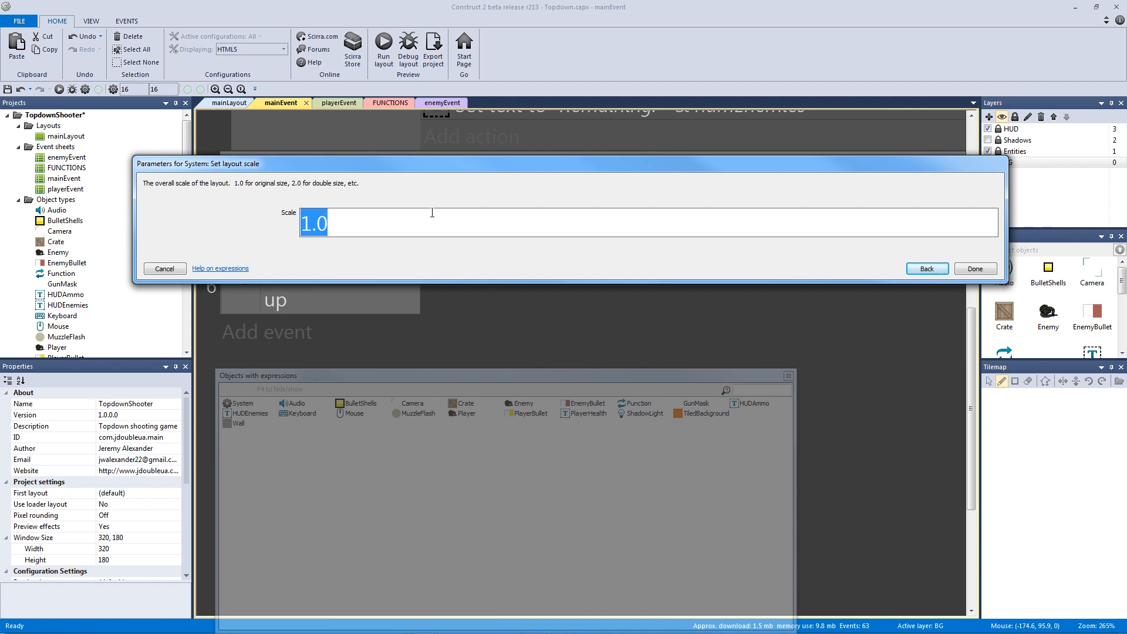
{"action": "left_click", "coordinate": [412, 221]}
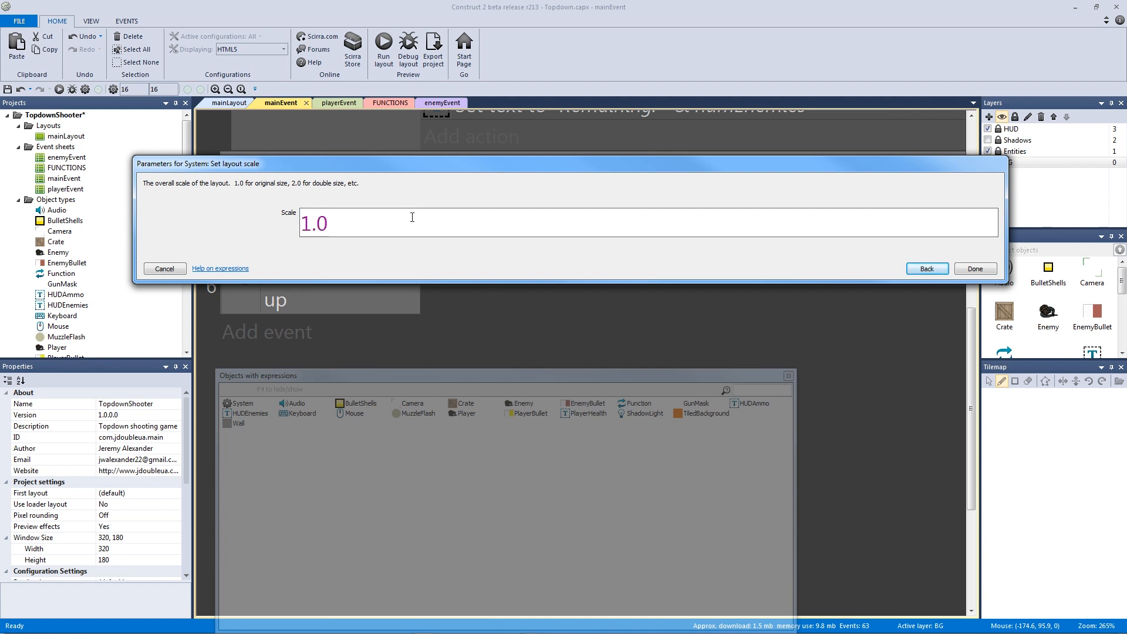
{"action": "mouse_move", "coordinate": [154, 193]}
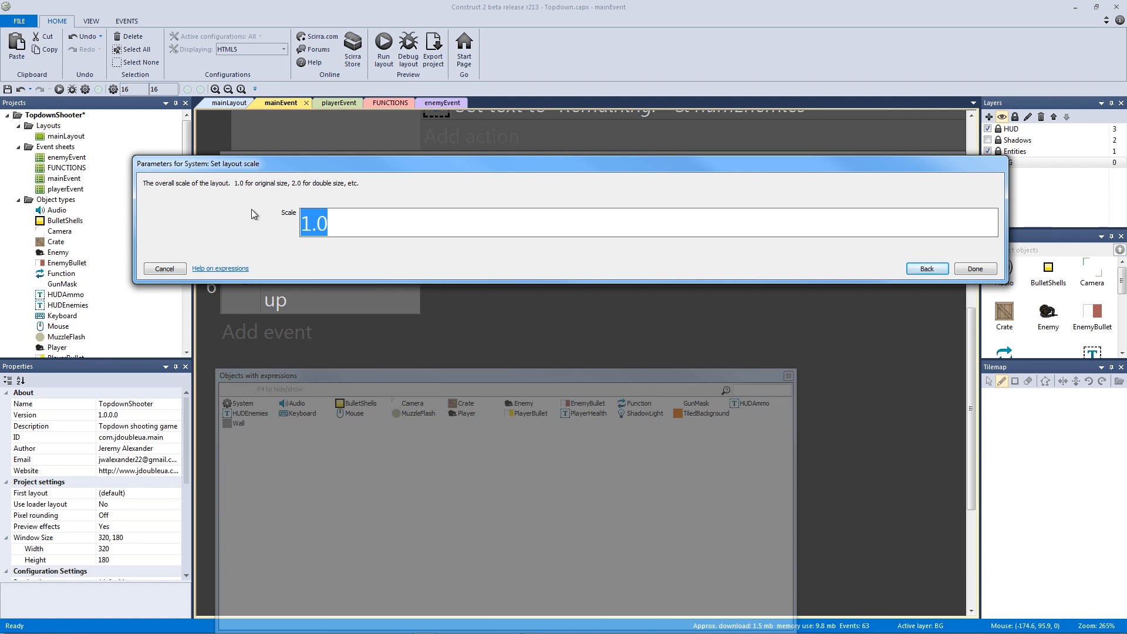
{"action": "left_click", "coordinate": [974, 269]}
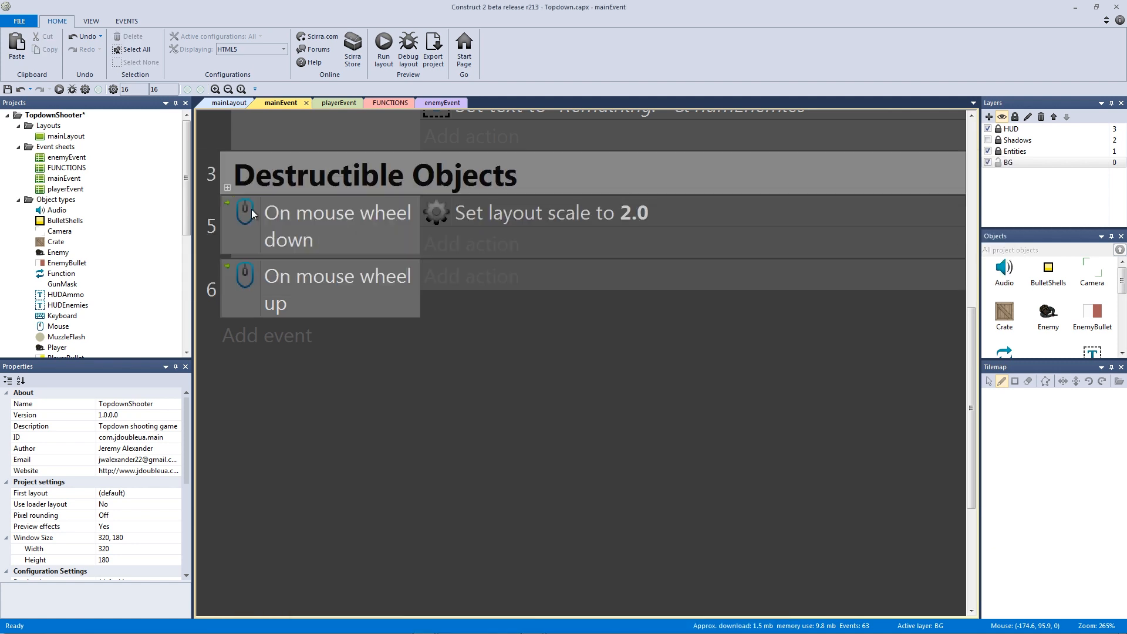
{"action": "mouse_move", "coordinate": [486, 312]}
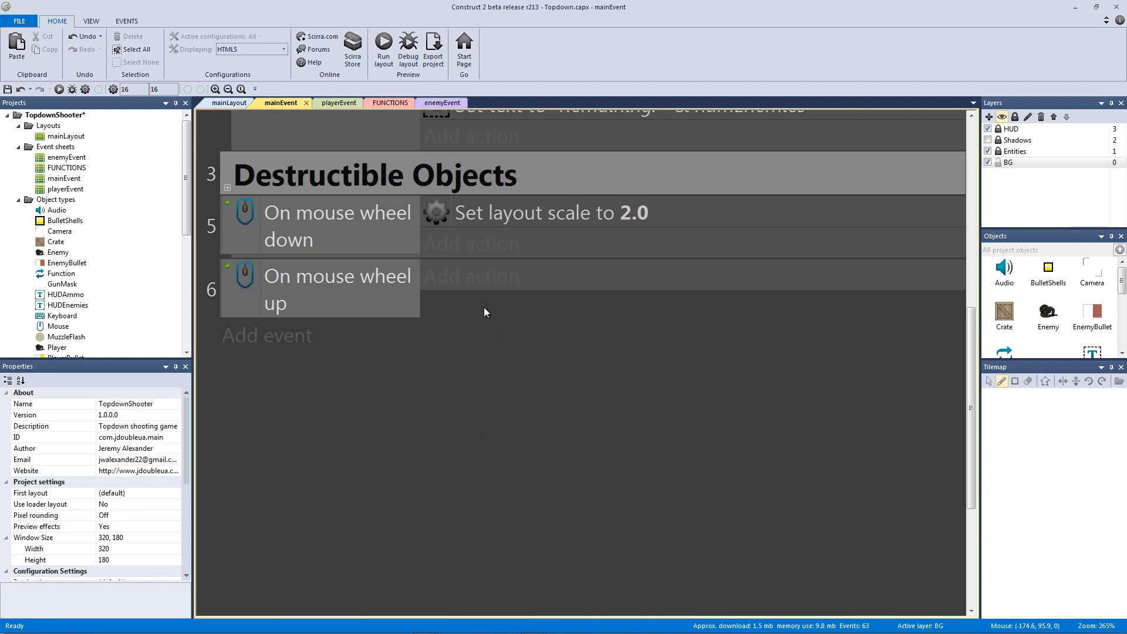
{"action": "left_click", "coordinate": [383, 45]}
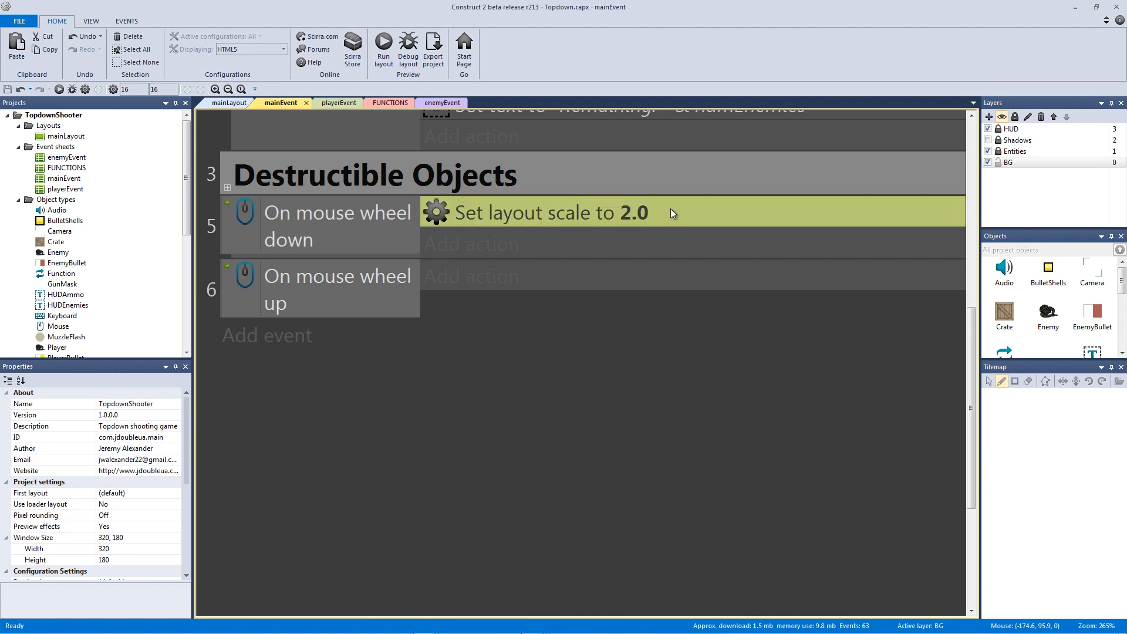
- Replace the wheel-down action's scale value 2.0 with the expression LayoutScale - 0.1
{"action": "double_click", "coordinate": [535, 213]}
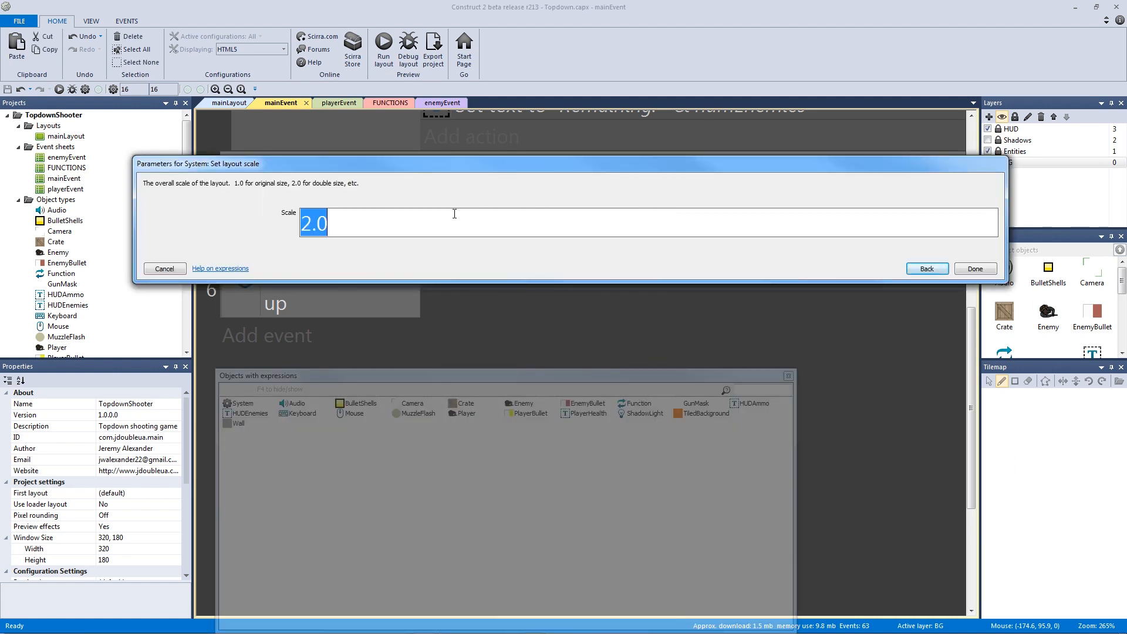
{"action": "type", "text": "1"}
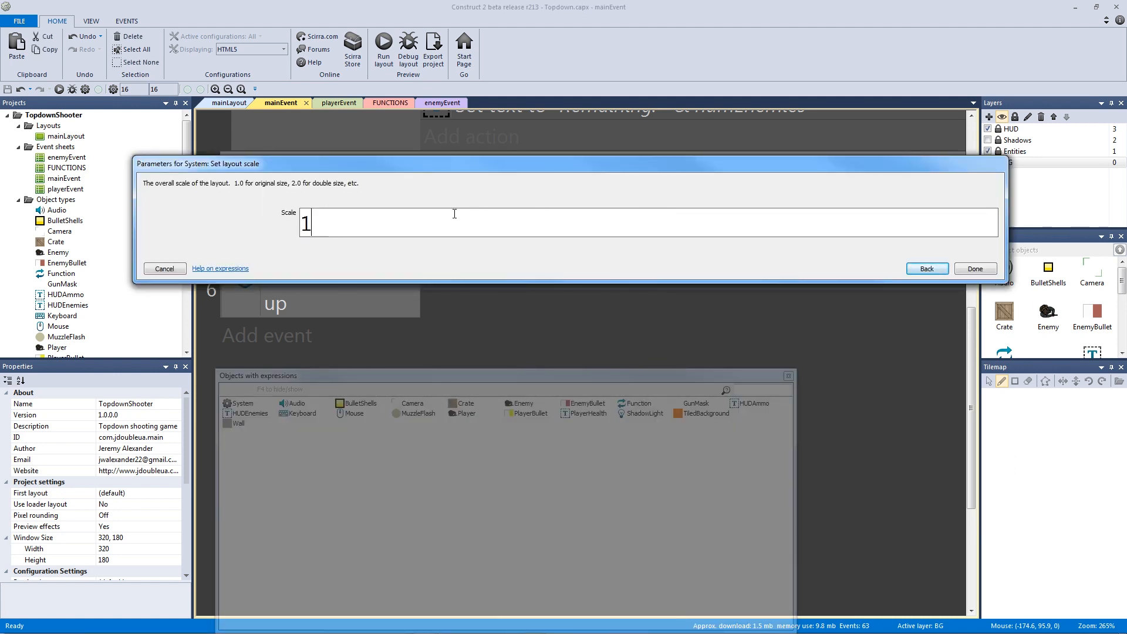
{"action": "type", "text": ".0"}
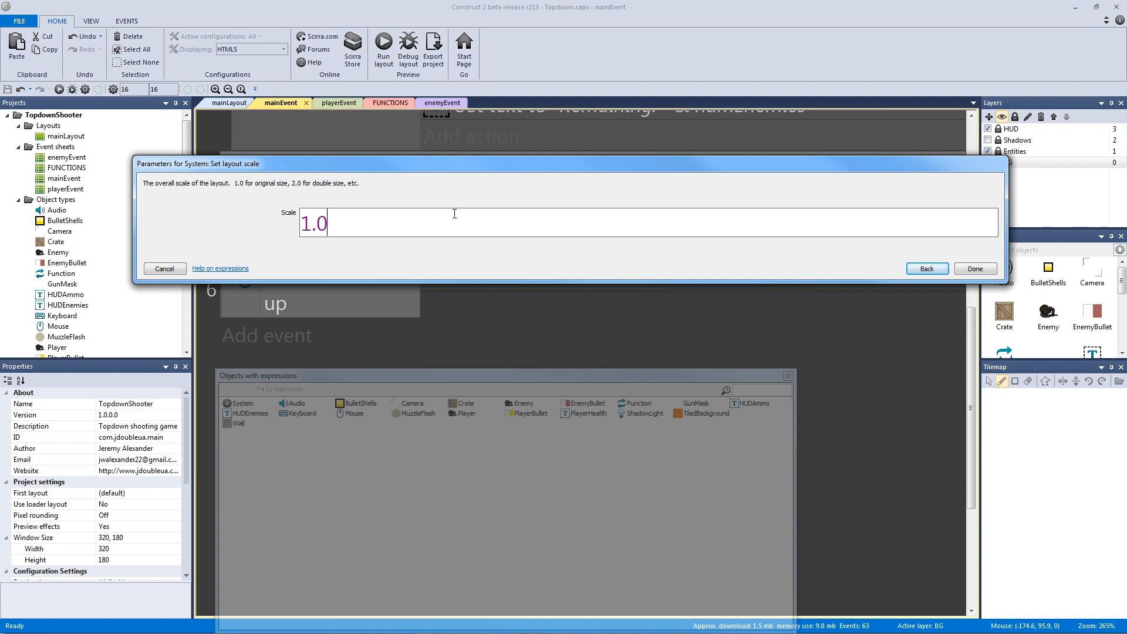
{"action": "key", "text": "ctrl+a"}
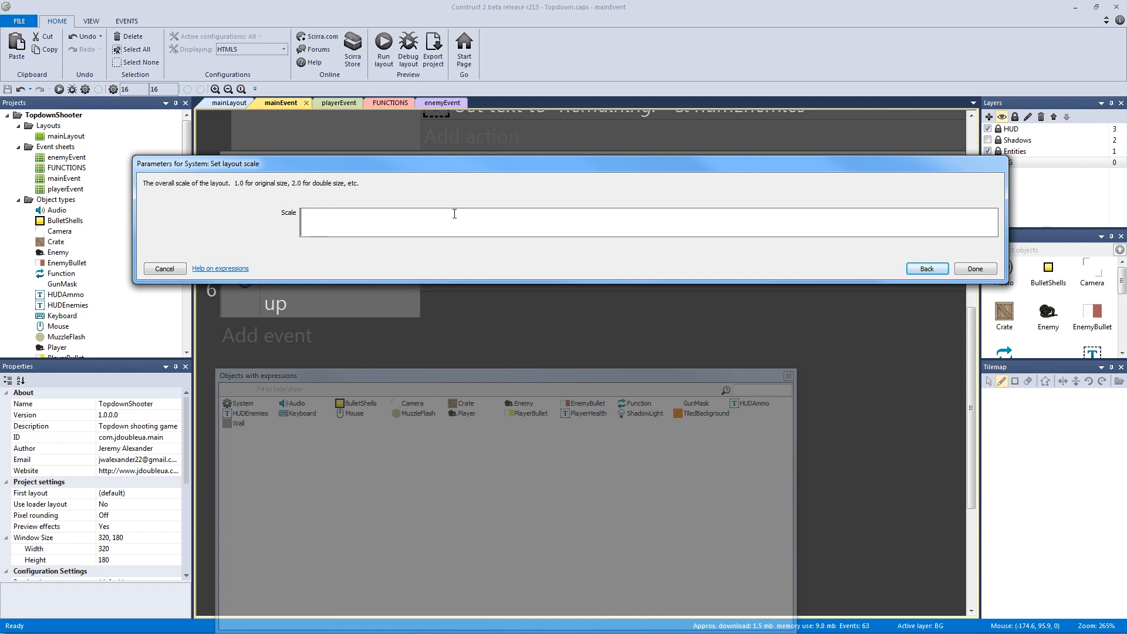
{"action": "type", "text": "LayoutScale"}
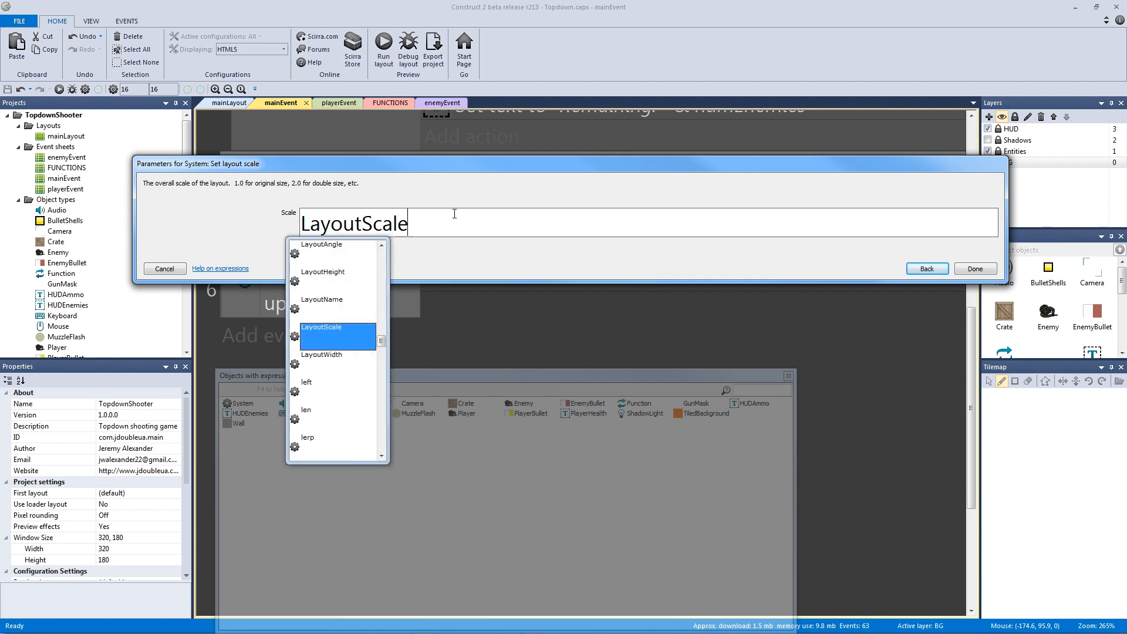
{"action": "left_click", "coordinate": [320, 336]}
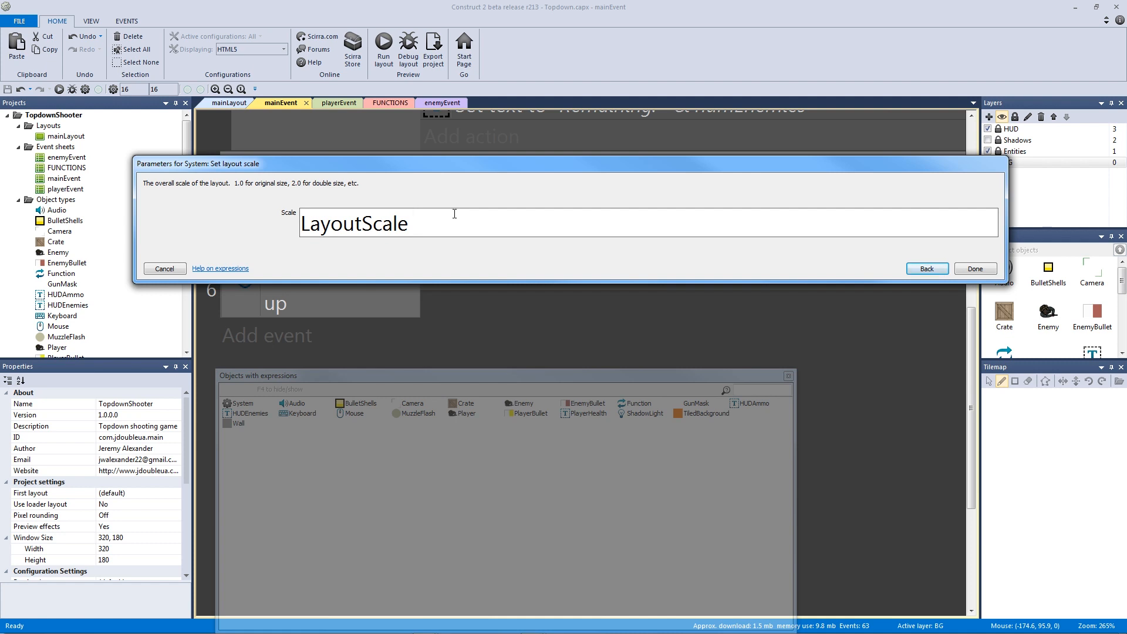
{"action": "type", "text": "-"}
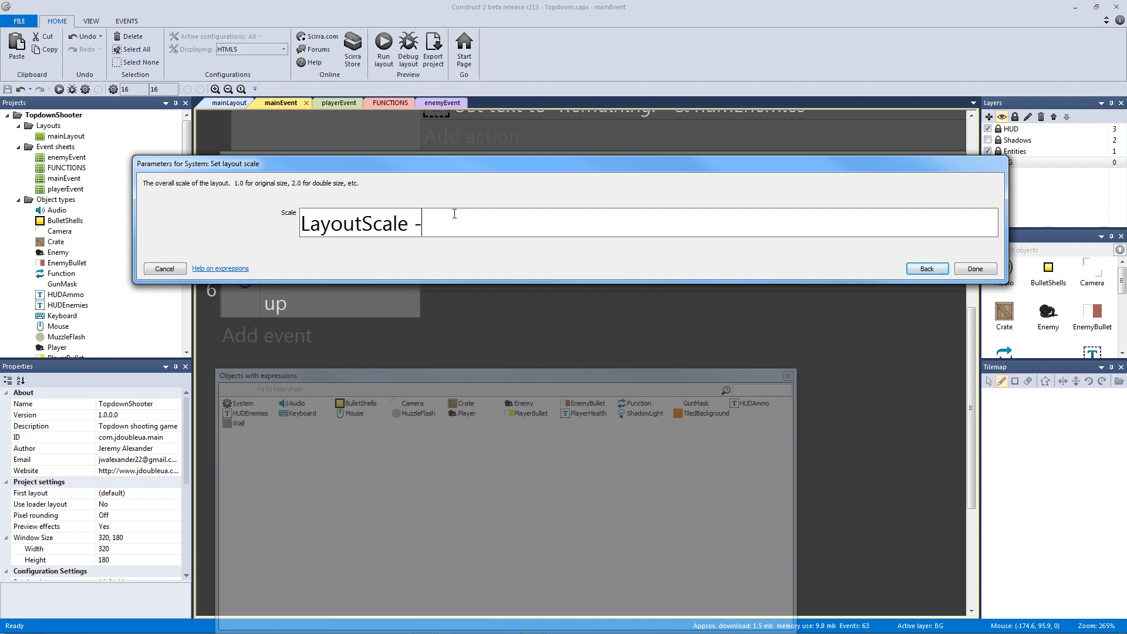
{"action": "type", "text": "0.1"}
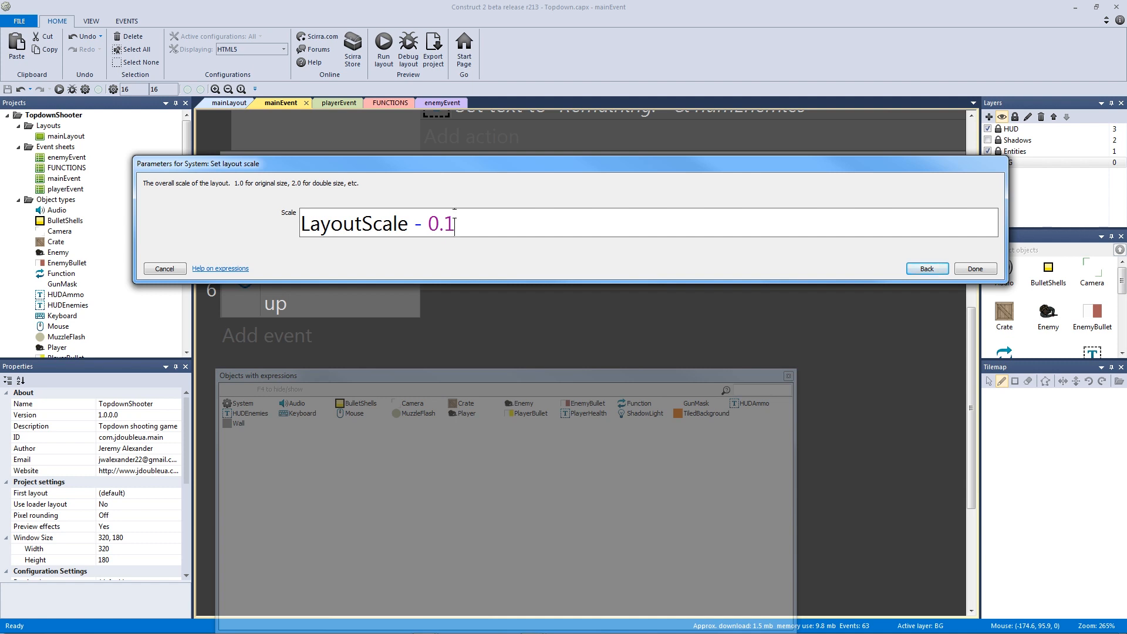
{"action": "left_click", "coordinate": [975, 269]}
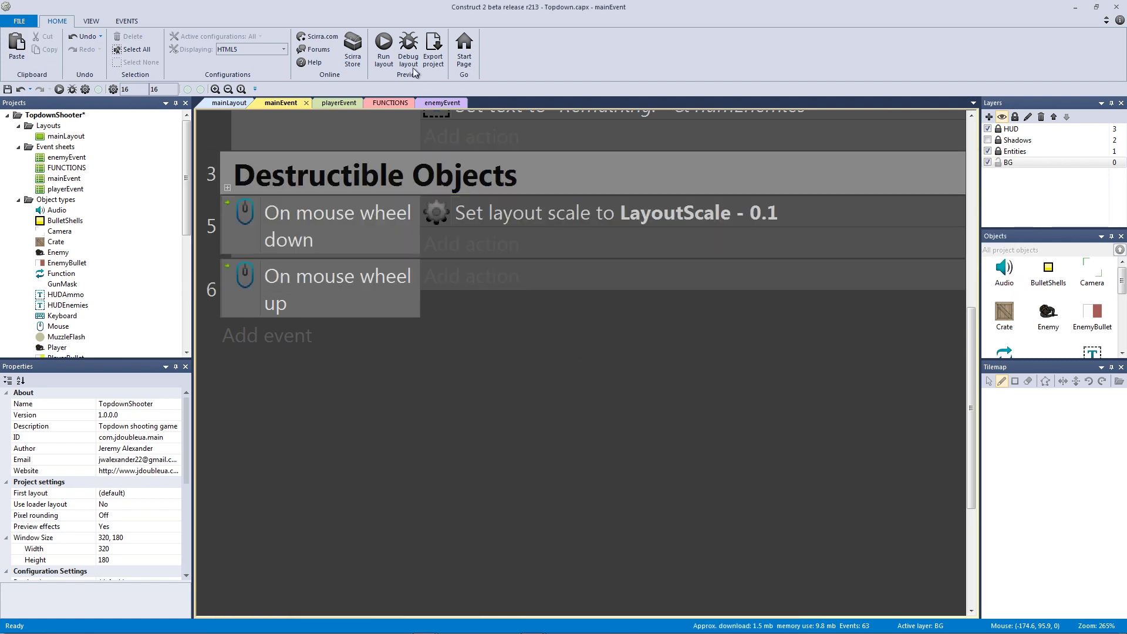
{"action": "mouse_move", "coordinate": [605, 340]}
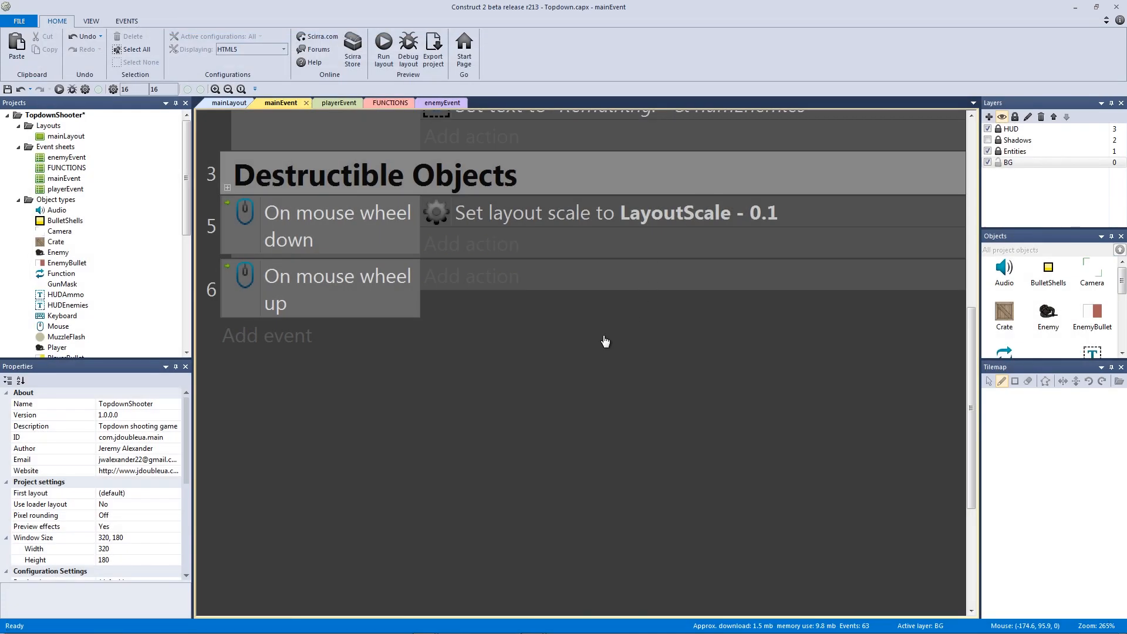
{"action": "mouse_move", "coordinate": [540, 320]}
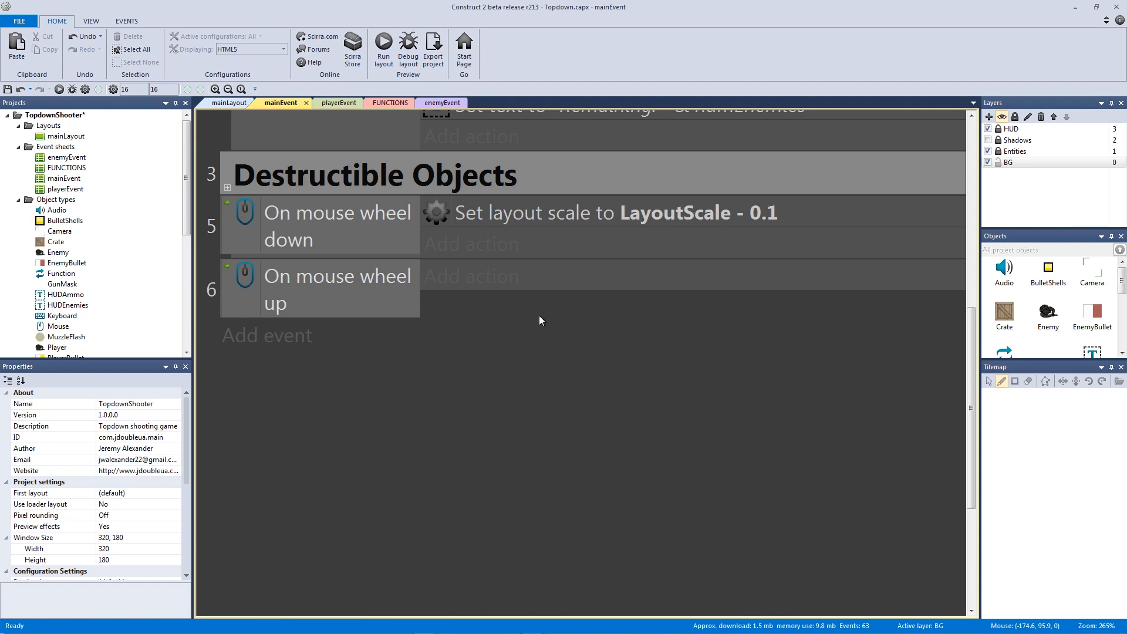
{"action": "mouse_move", "coordinate": [589, 343]}
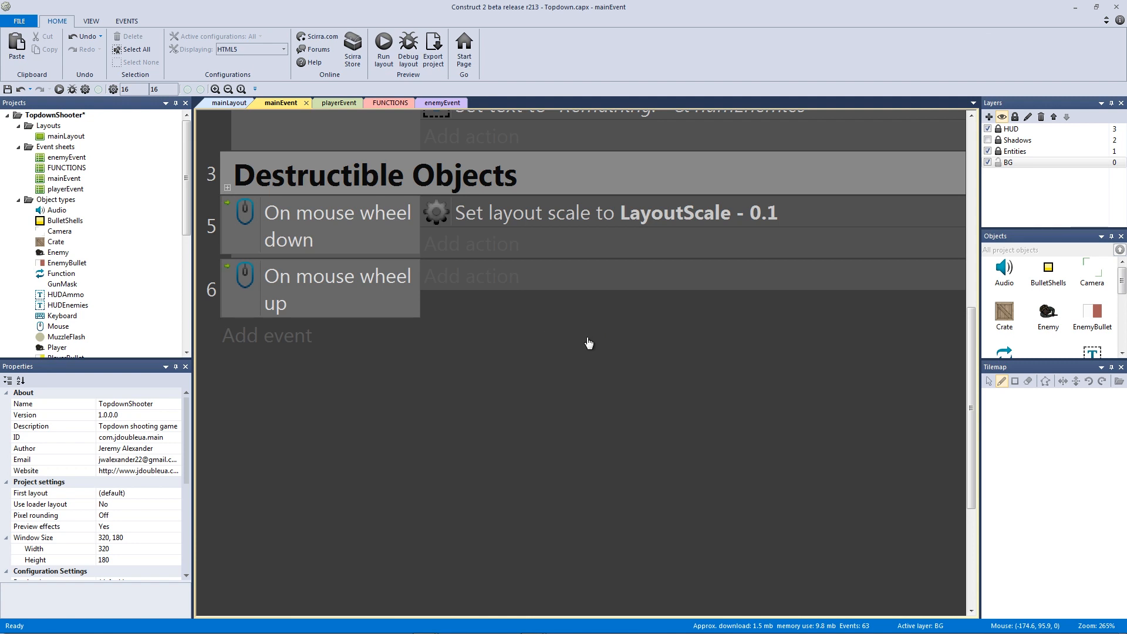
{"action": "mouse_move", "coordinate": [229, 241]}
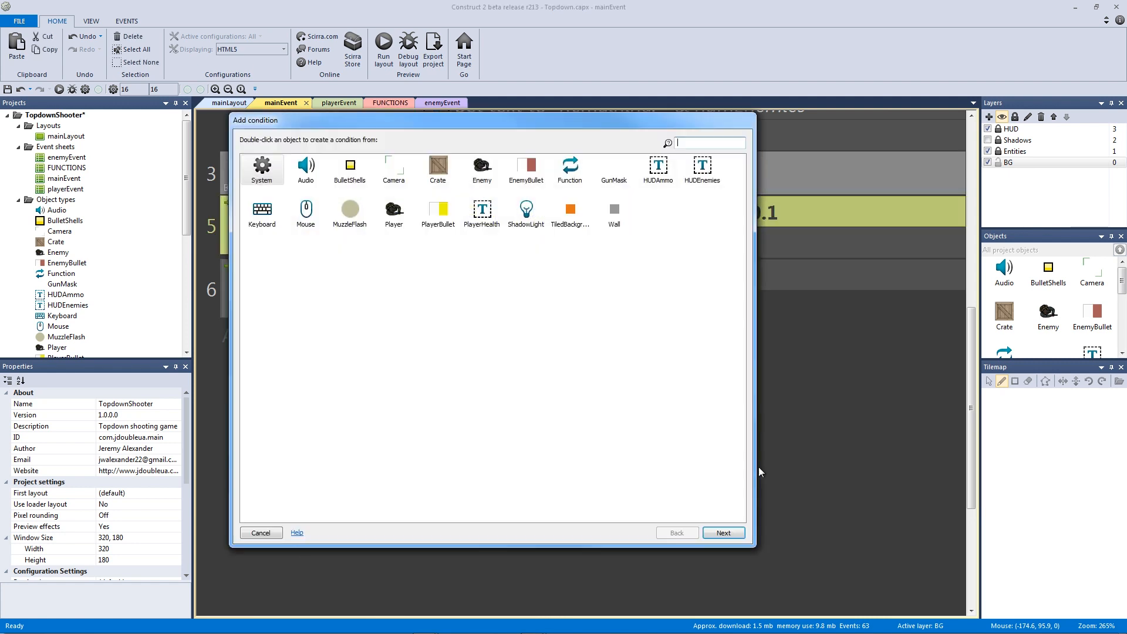
- Add a System Compare two values condition, LayoutScale > 0.75, to the wheel-down event
{"action": "left_click", "coordinate": [262, 169]}
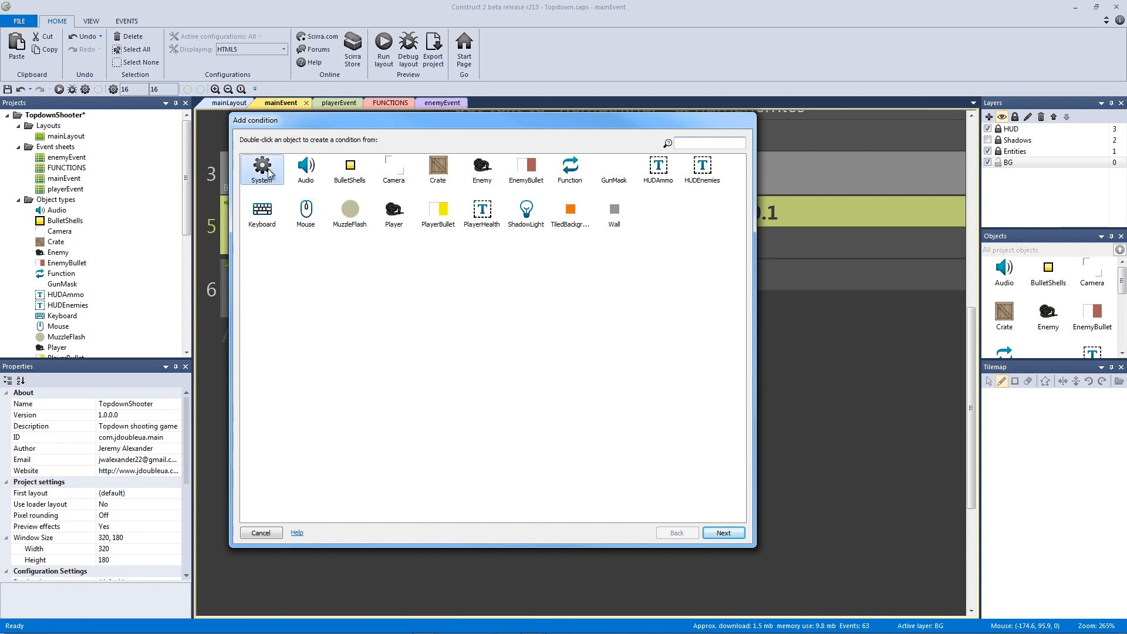
{"action": "double_click", "coordinate": [262, 169]}
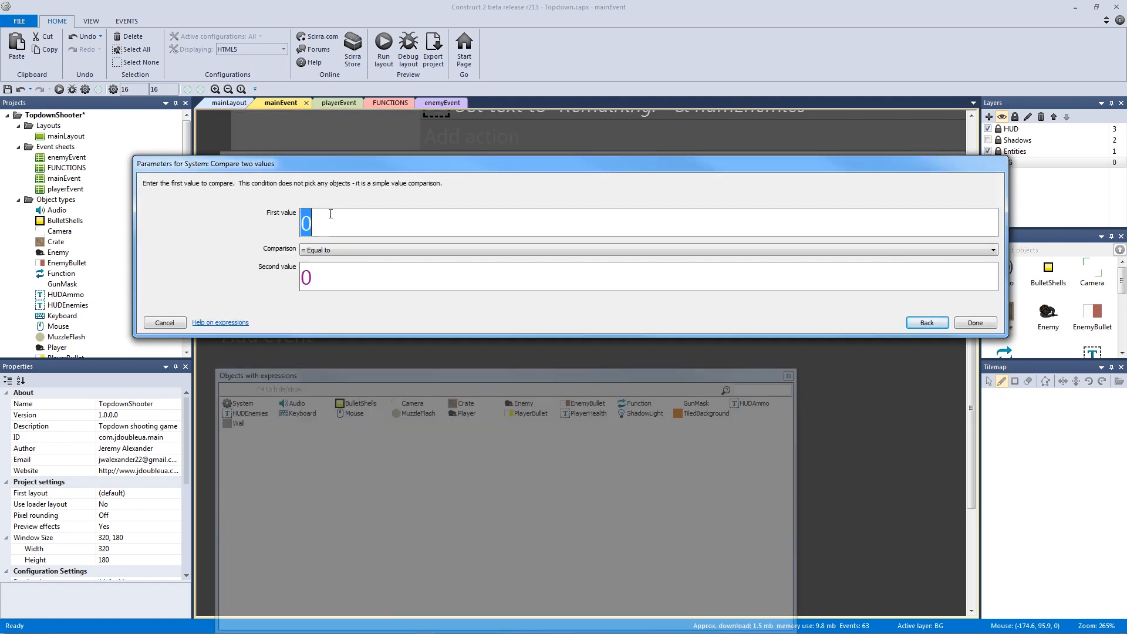
{"action": "type", "text": "LayoutScale"}
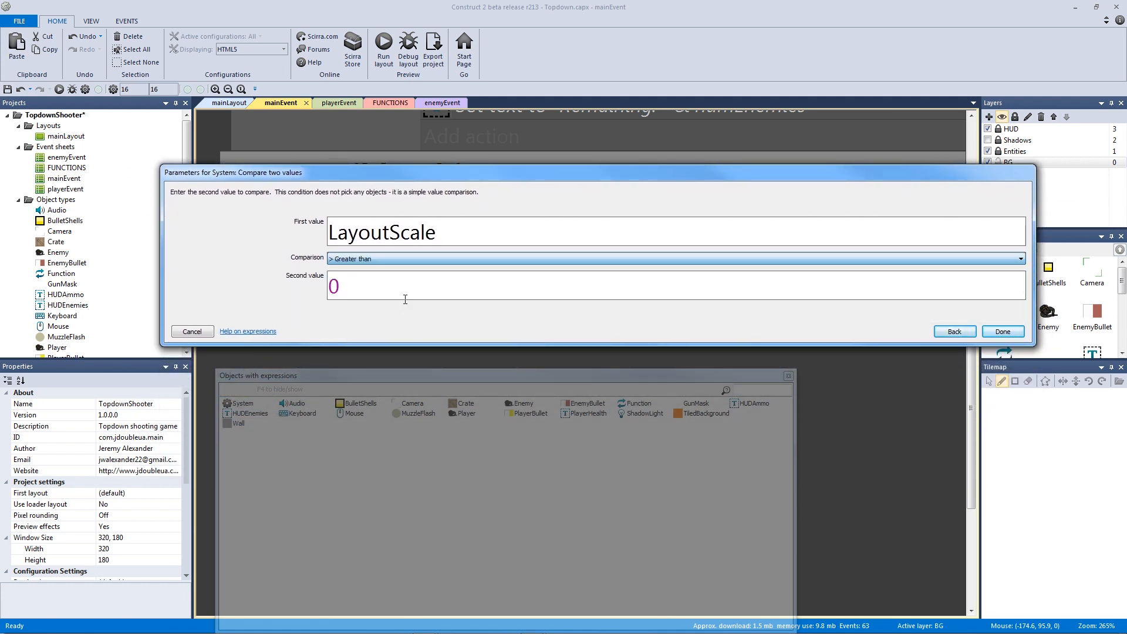
{"action": "type", "text": "."}
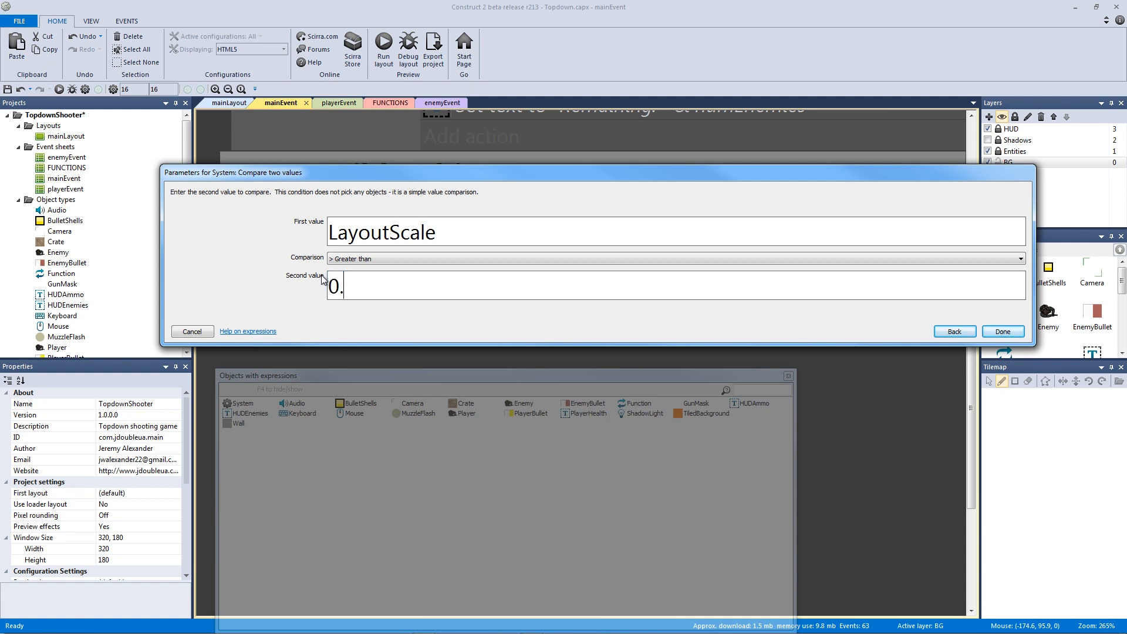
{"action": "left_click", "coordinate": [1002, 332]}
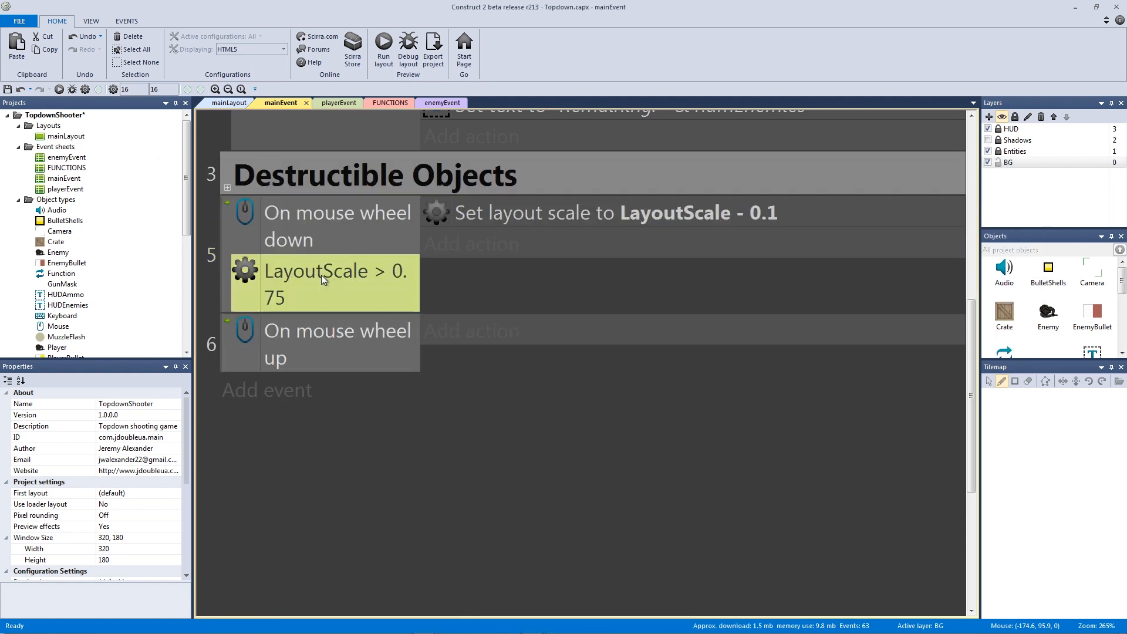
{"action": "left_click", "coordinate": [337, 226]}
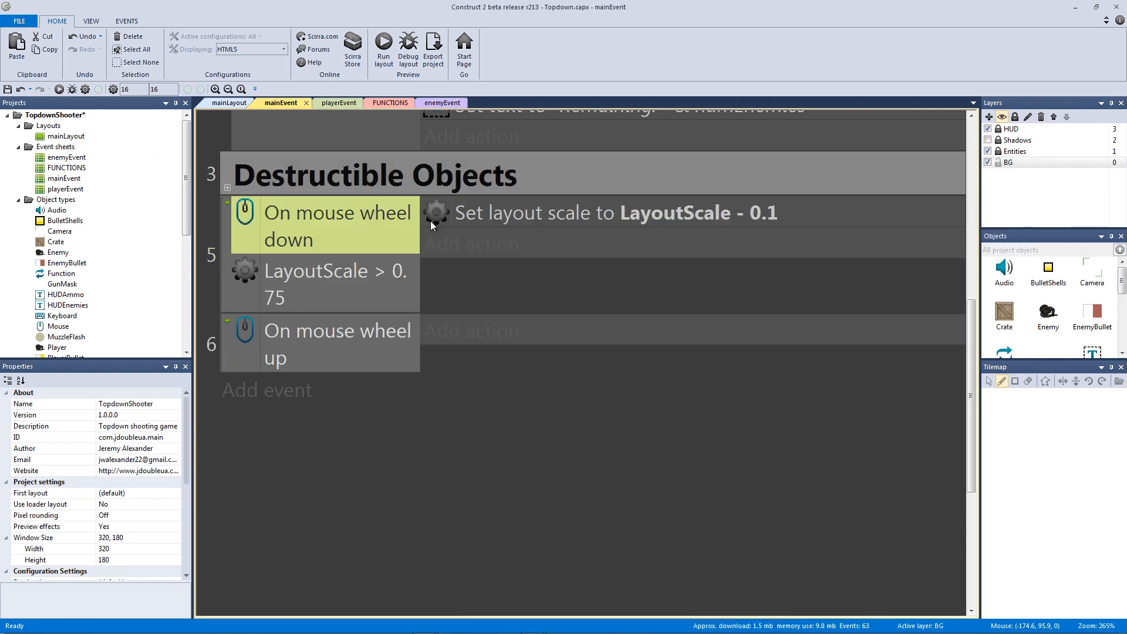
{"action": "left_click", "coordinate": [619, 212]}
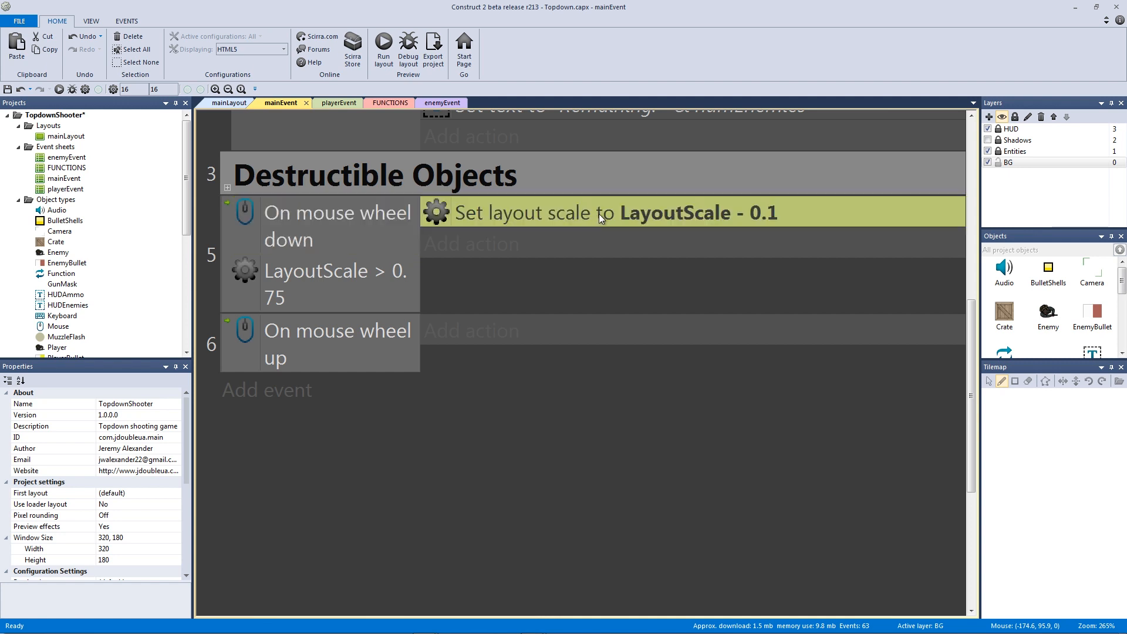
{"action": "mouse_move", "coordinate": [621, 239]}
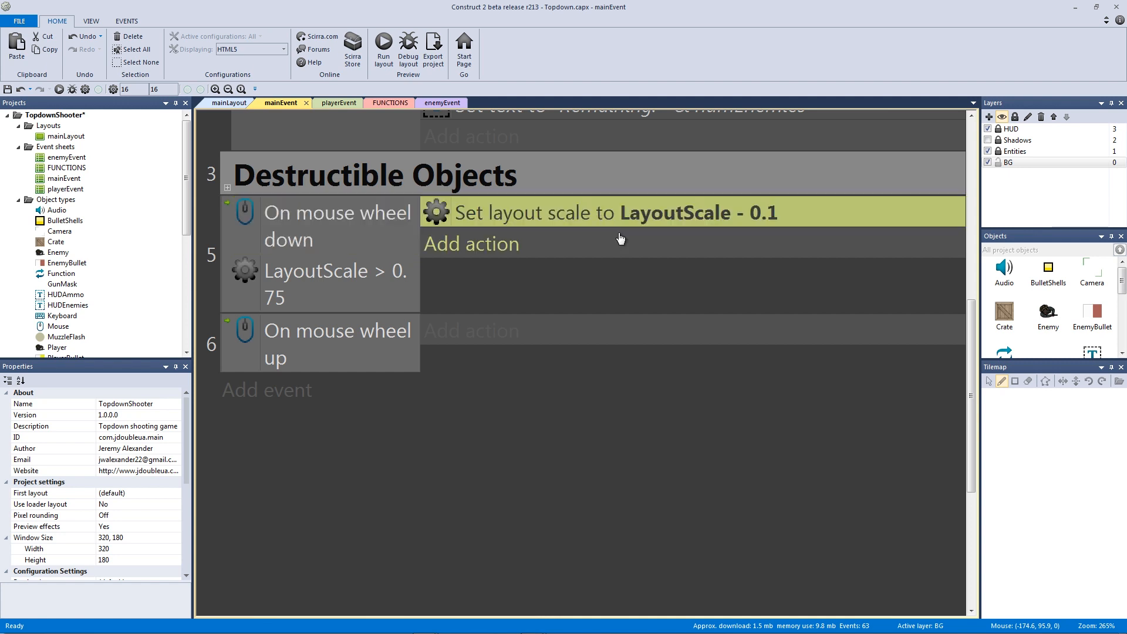
{"action": "mouse_move", "coordinate": [595, 267]}
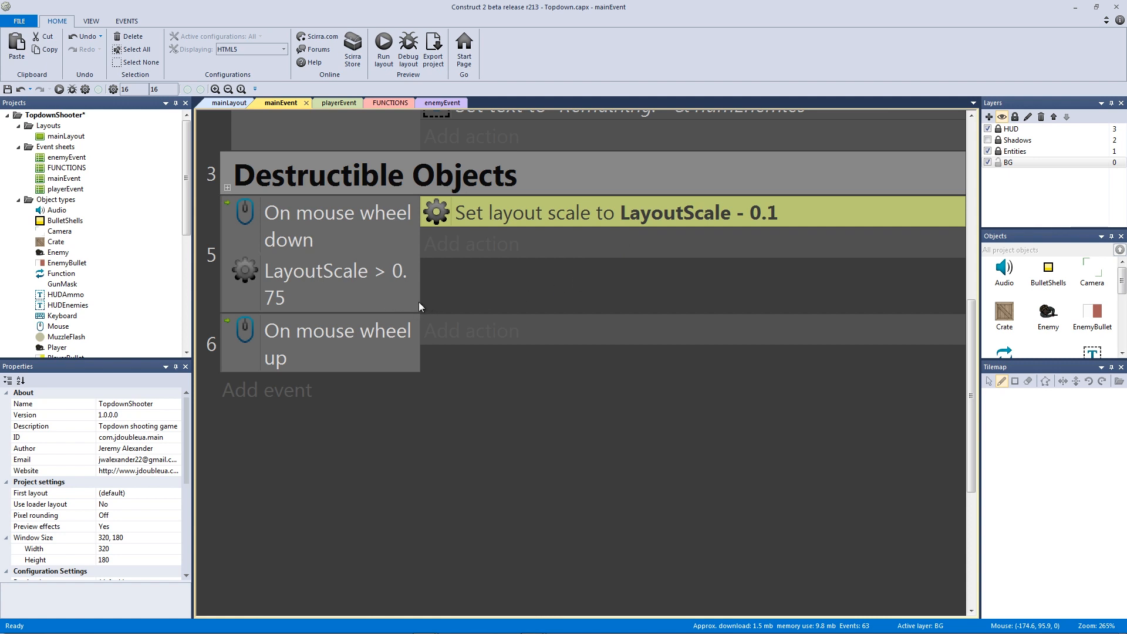
{"action": "left_click", "coordinate": [334, 283]}
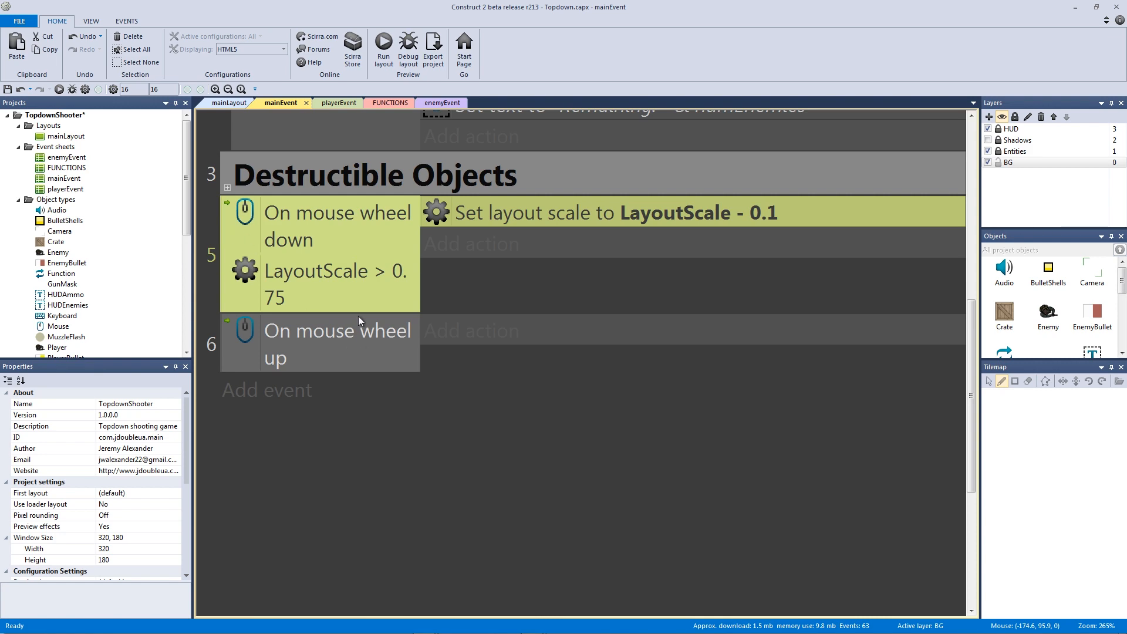
- Paste the layout scale action into the wheel-up event, changed to LayoutScale + 0.1
{"action": "left_click", "coordinate": [383, 45]}
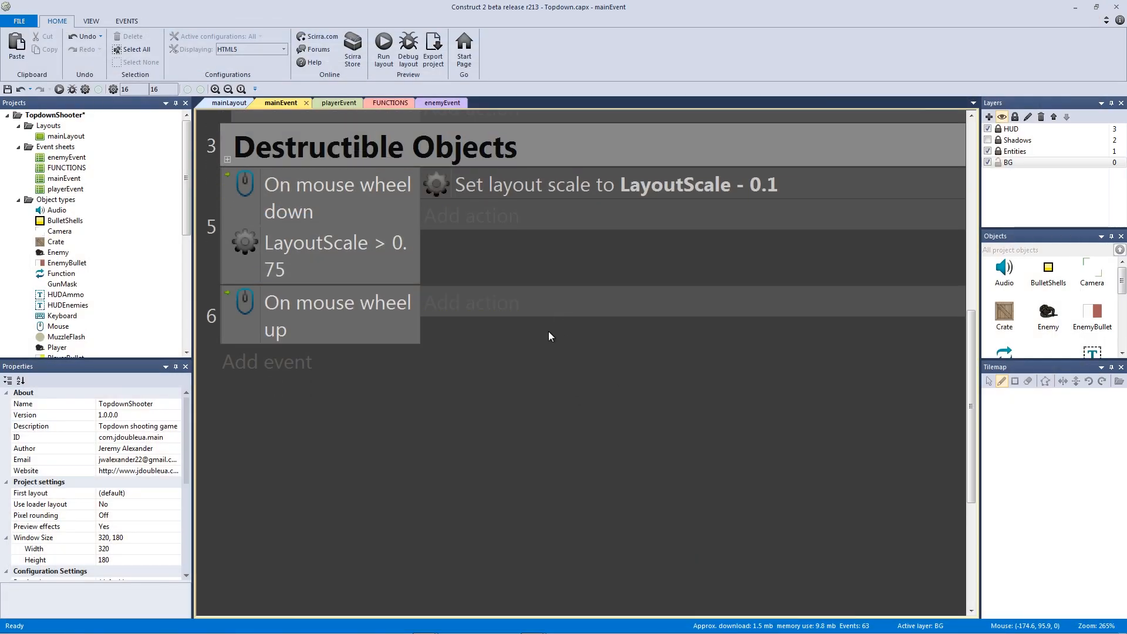
{"action": "scroll", "scroll_direction": "up", "scroll_amount": 3}
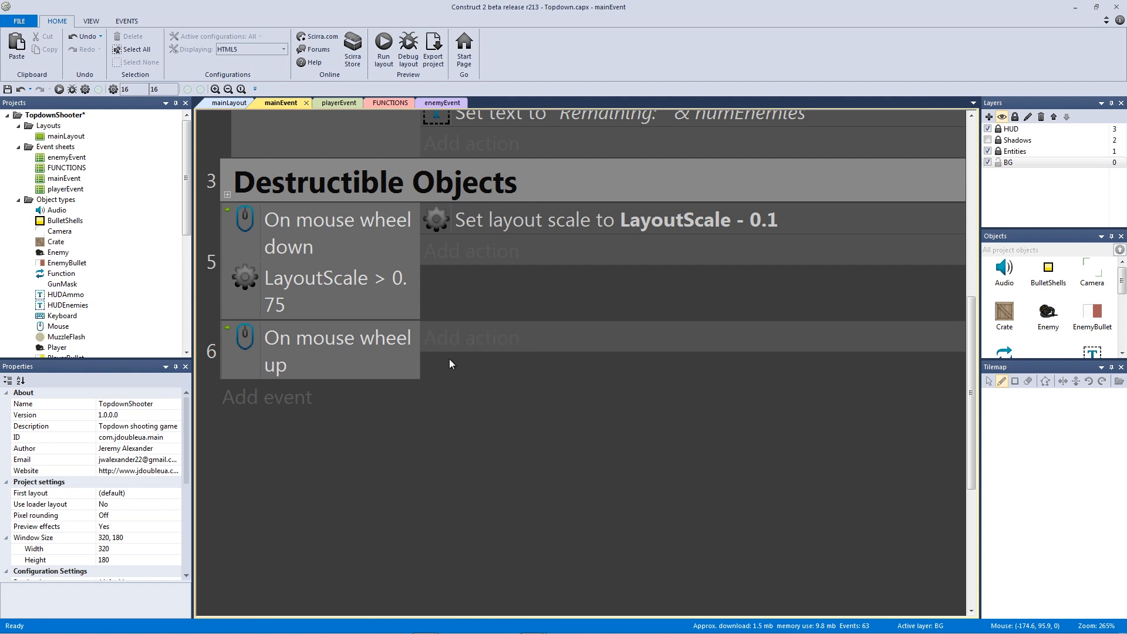
{"action": "mouse_move", "coordinate": [501, 435]}
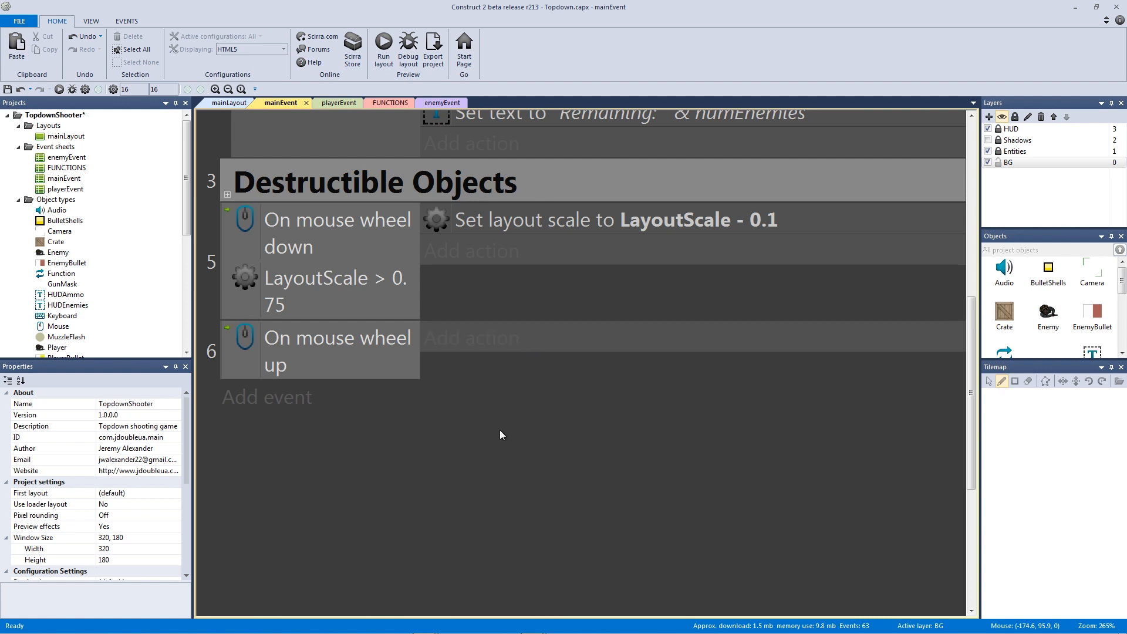
{"action": "mouse_move", "coordinate": [472, 250]}
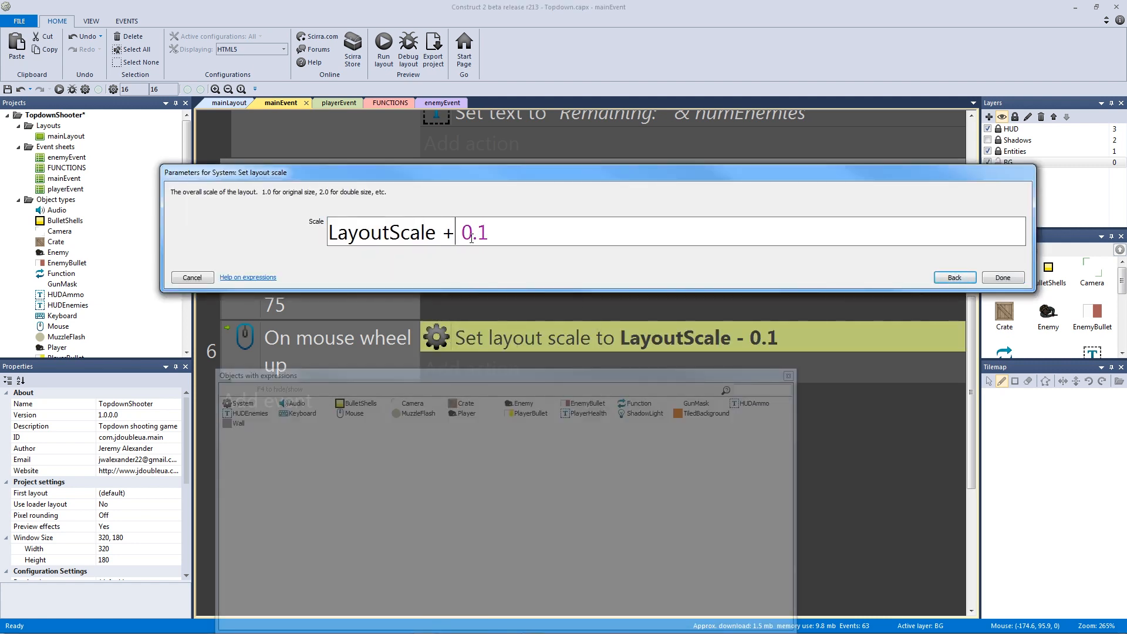
{"action": "left_click", "coordinate": [1002, 278]}
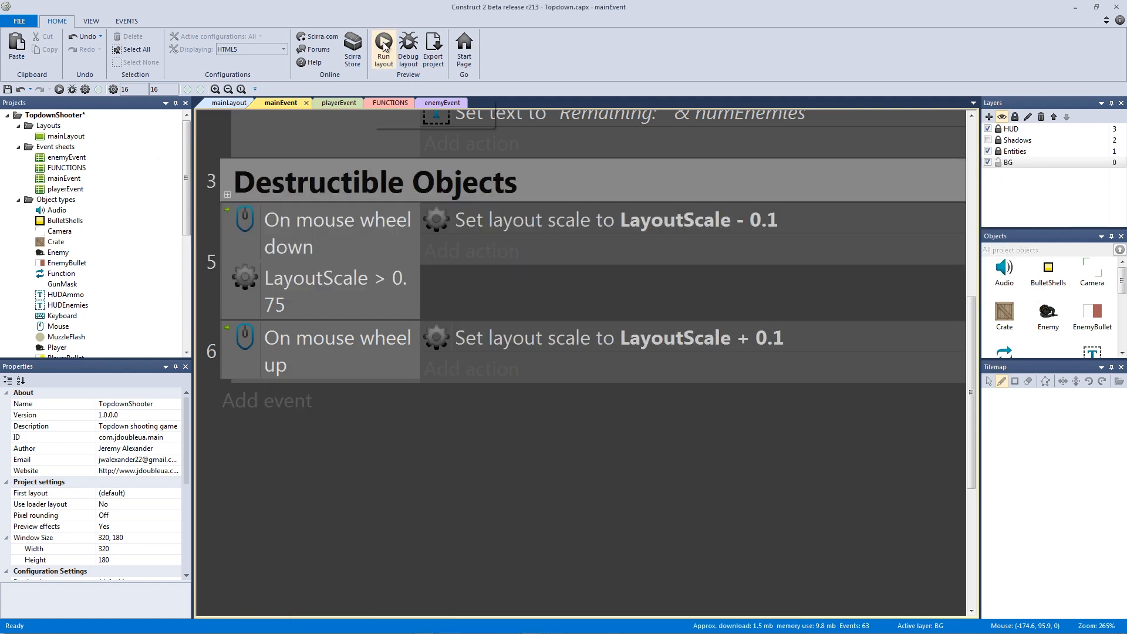
- Copy the LayoutScale condition to the wheel-up event as LayoutScale less than 2.0
{"action": "left_click", "coordinate": [383, 45]}
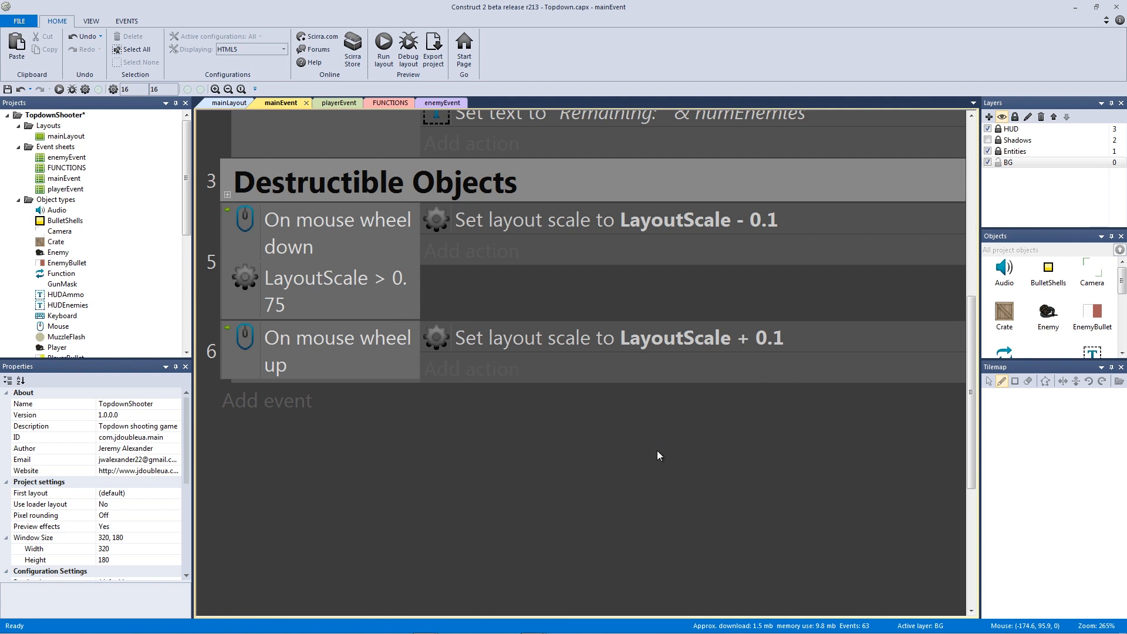
{"action": "mouse_move", "coordinate": [311, 327]}
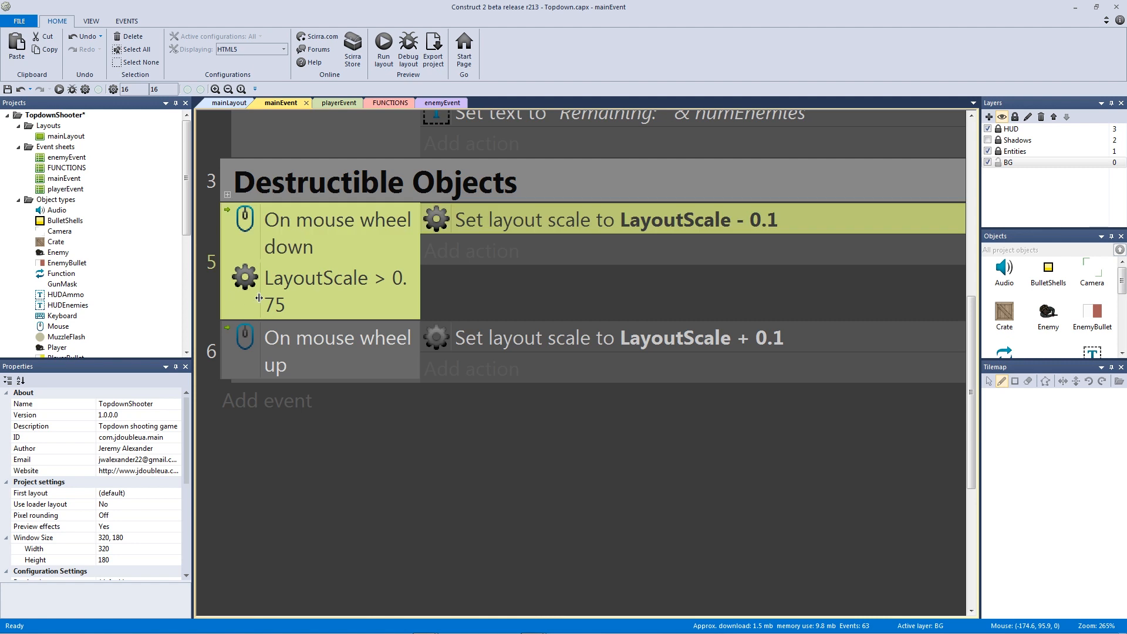
{"action": "left_click", "coordinate": [334, 290]}
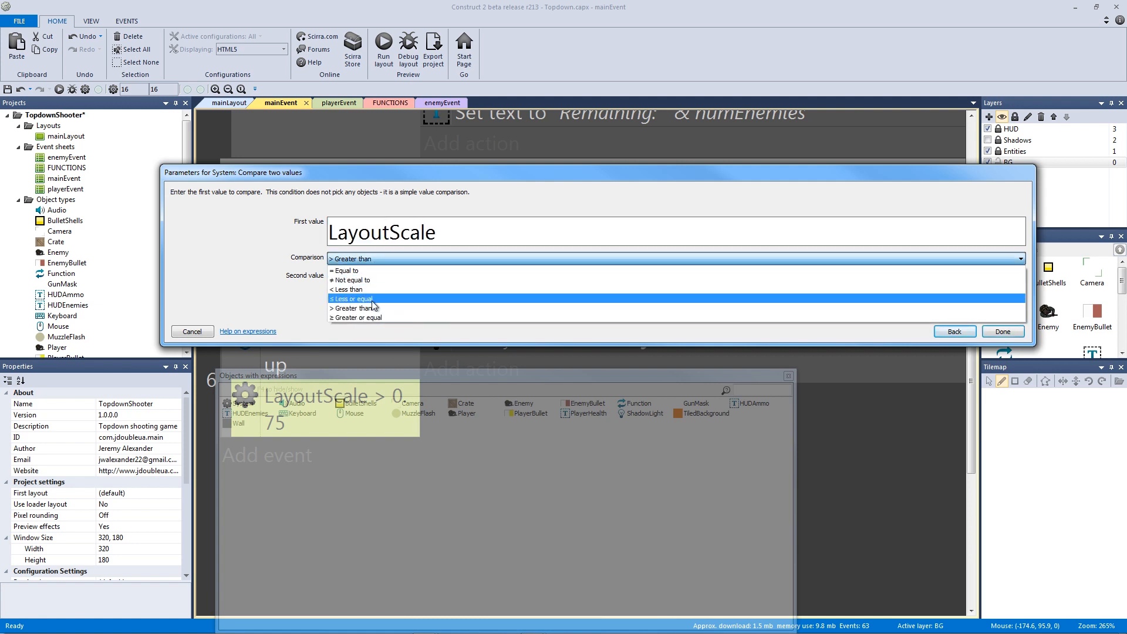
{"action": "left_click", "coordinate": [349, 290]}
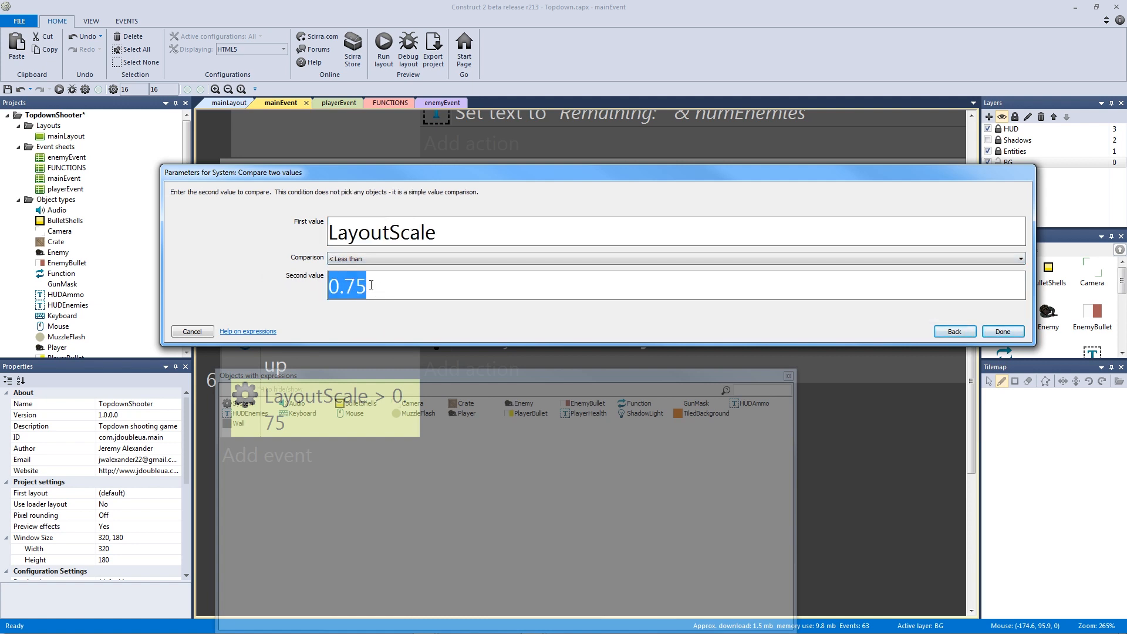
{"action": "type", "text": "2."}
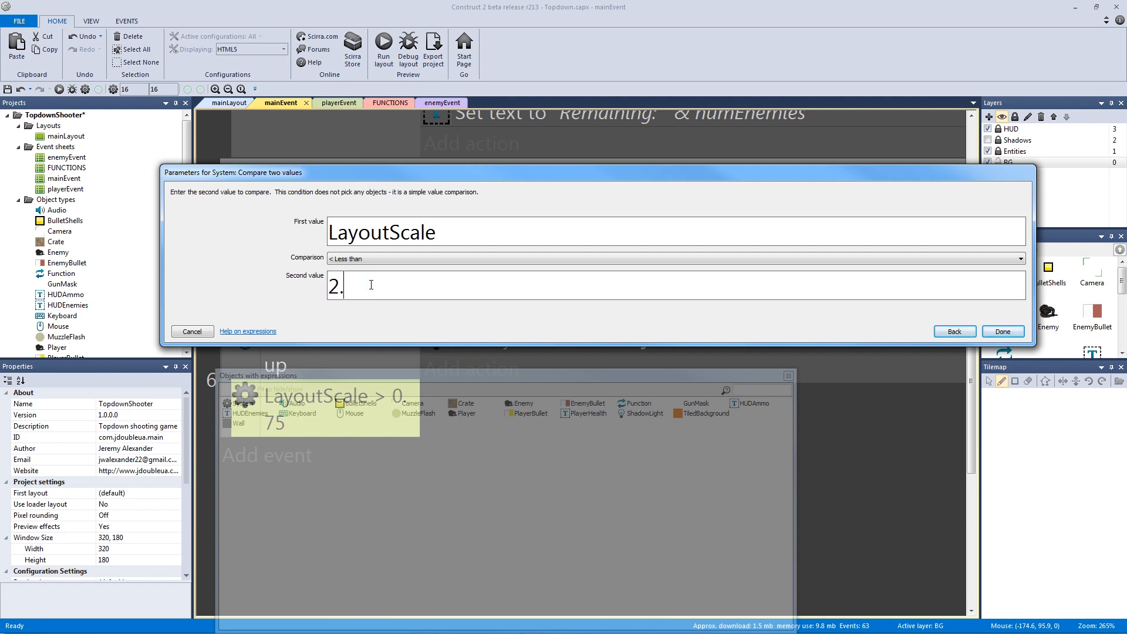
{"action": "left_click", "coordinate": [1002, 332]}
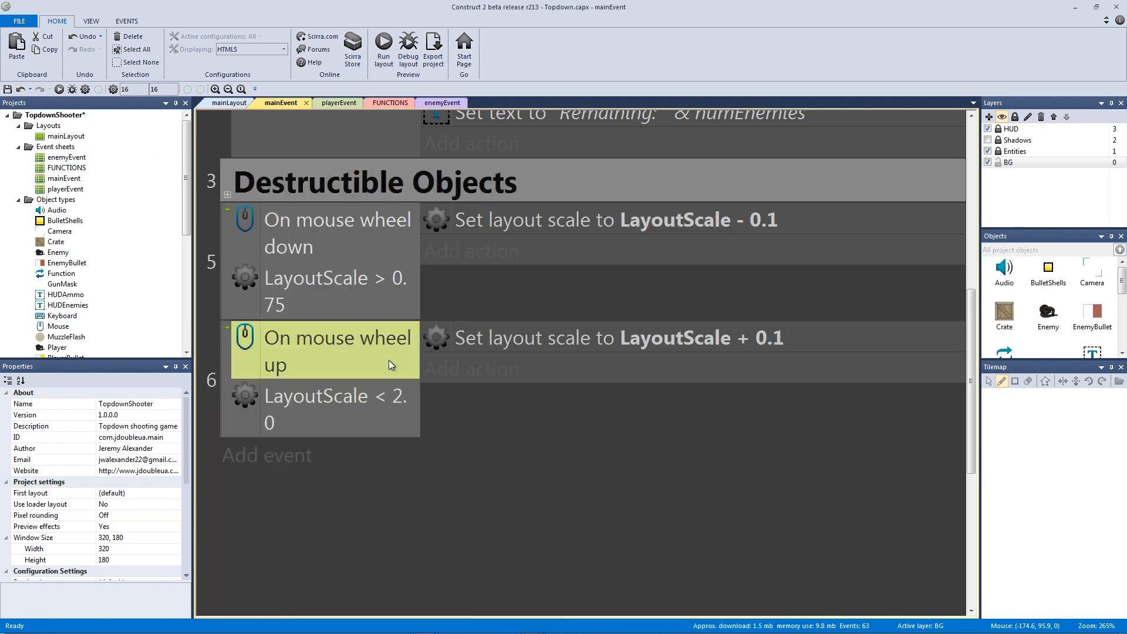
{"action": "left_click", "coordinate": [336, 408]}
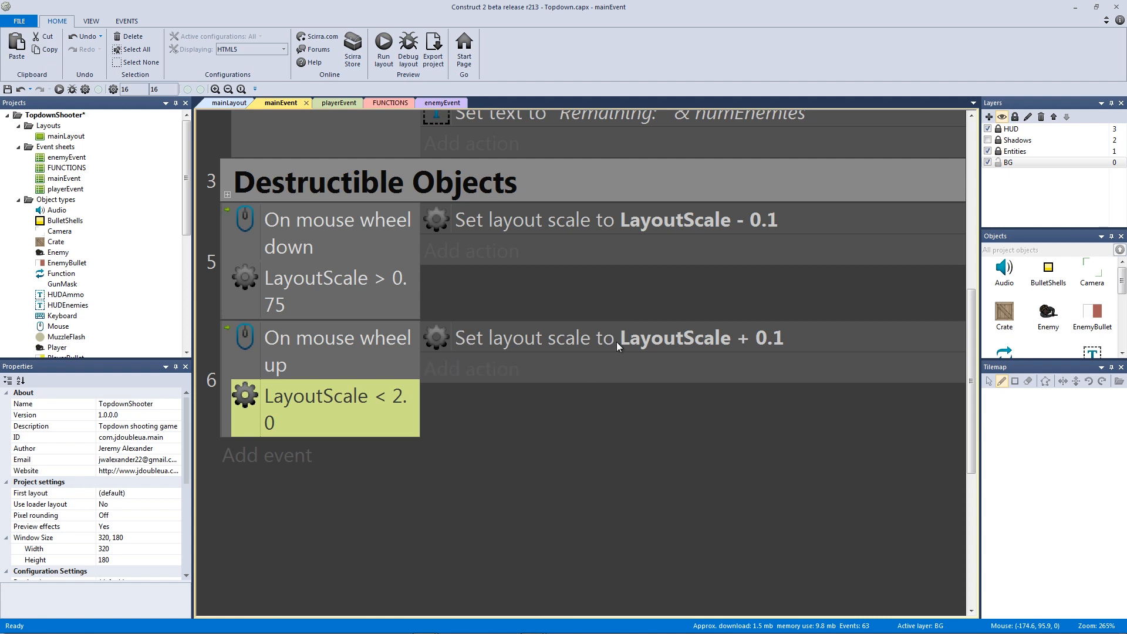
{"action": "left_click", "coordinate": [619, 339]}
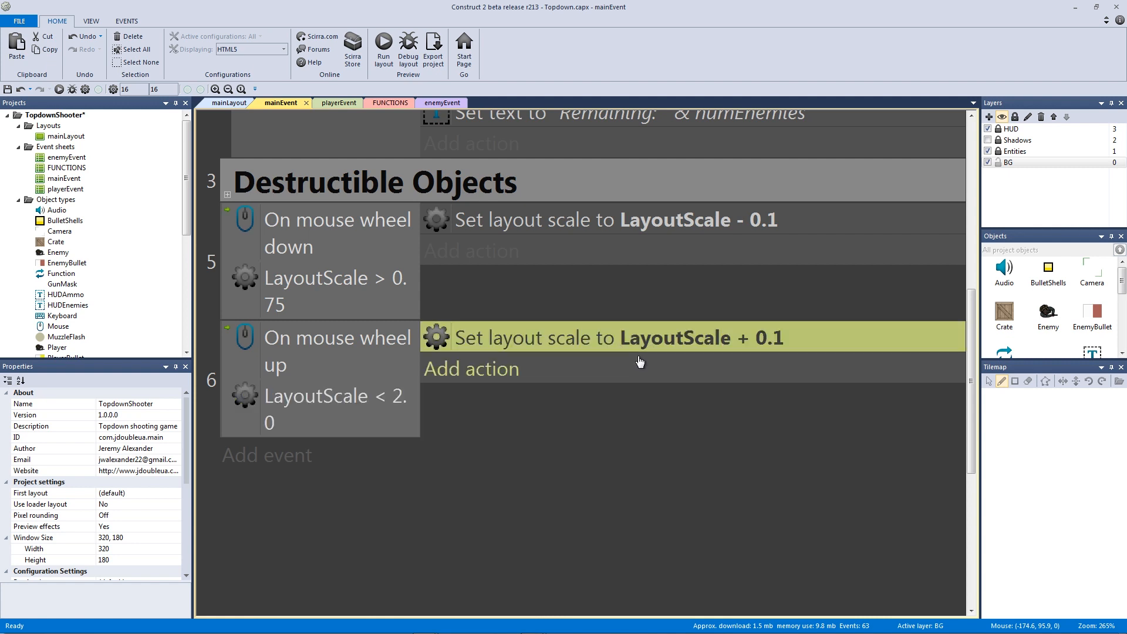
{"action": "mouse_move", "coordinate": [677, 439]}
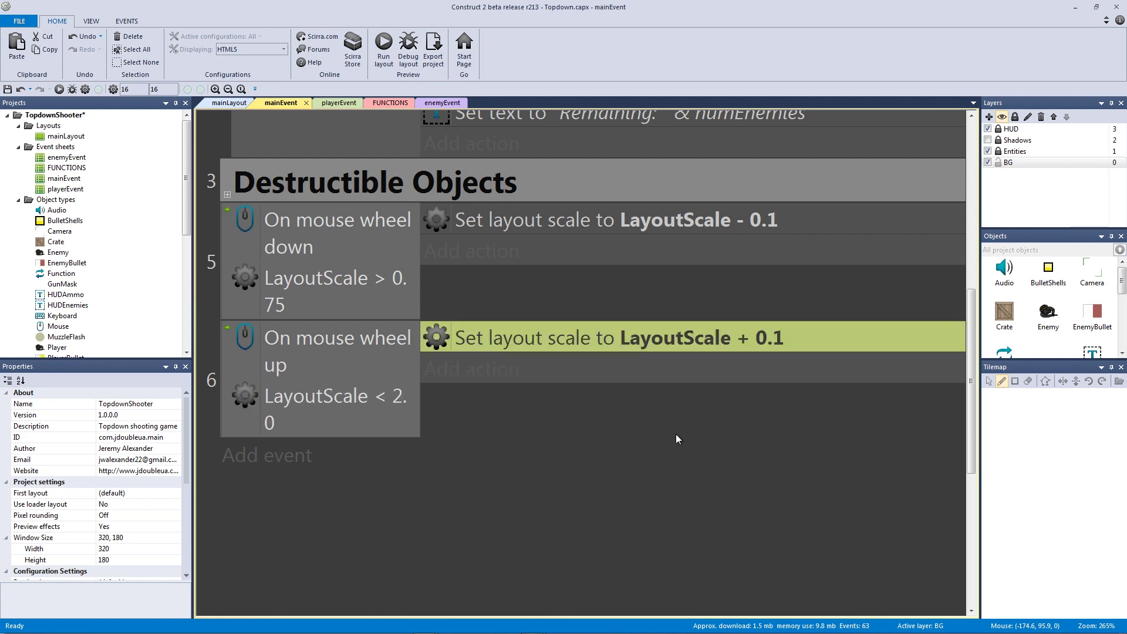
- Change the wheel-up limit from 2.0 to 2.5 and the wheel-down limit from 0.75 to 0.50
{"action": "left_click", "coordinate": [384, 44]}
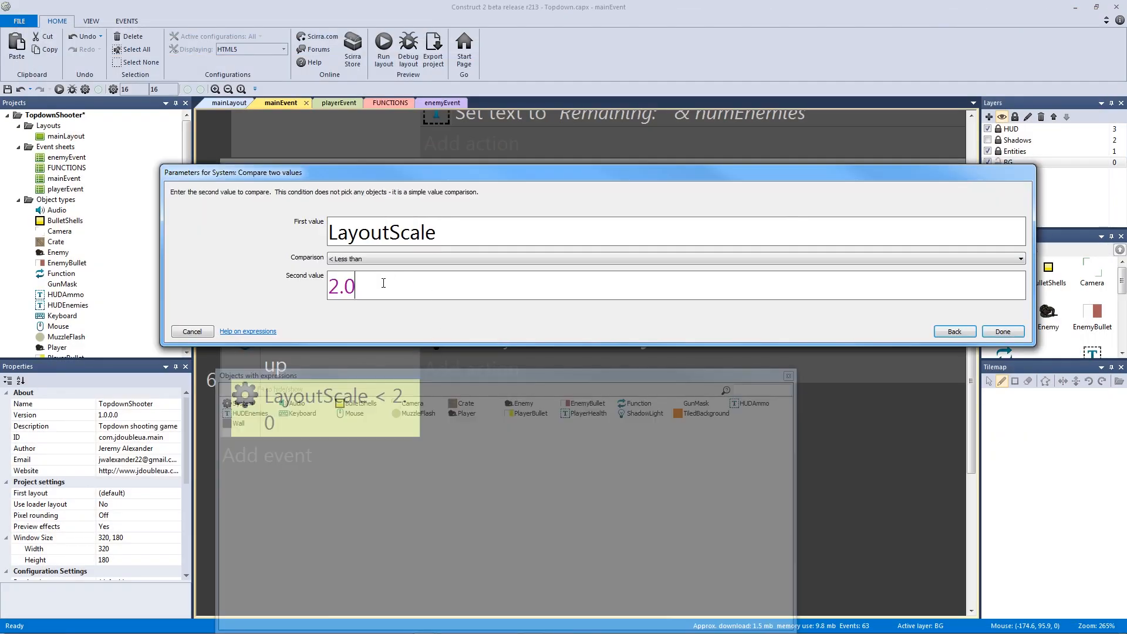
{"action": "left_click", "coordinate": [1003, 331]}
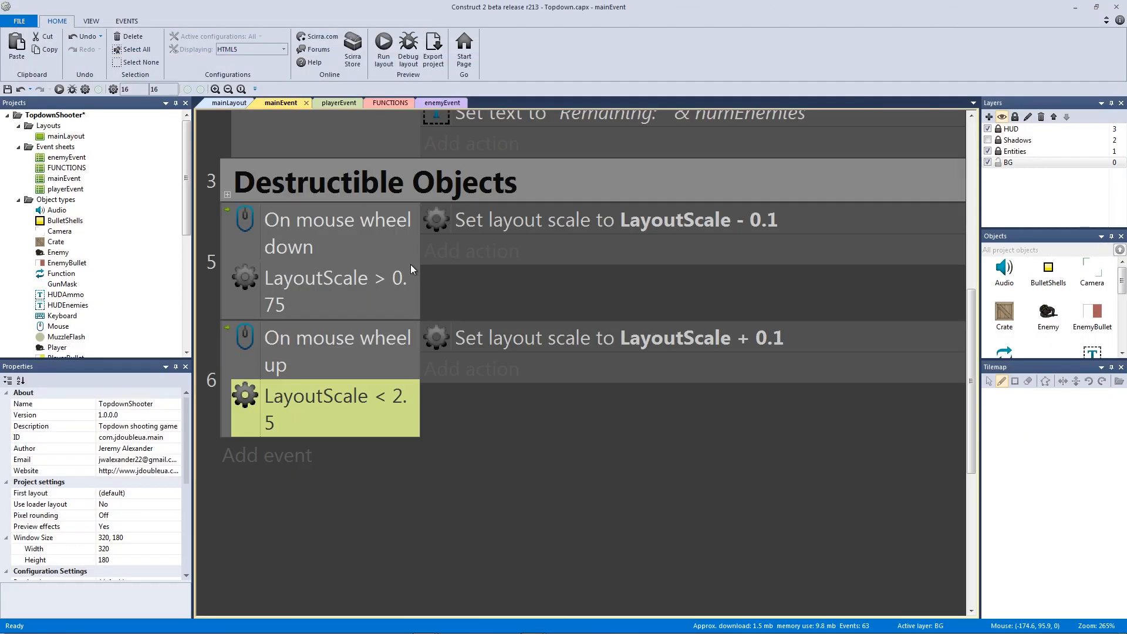
{"action": "left_click", "coordinate": [384, 45]}
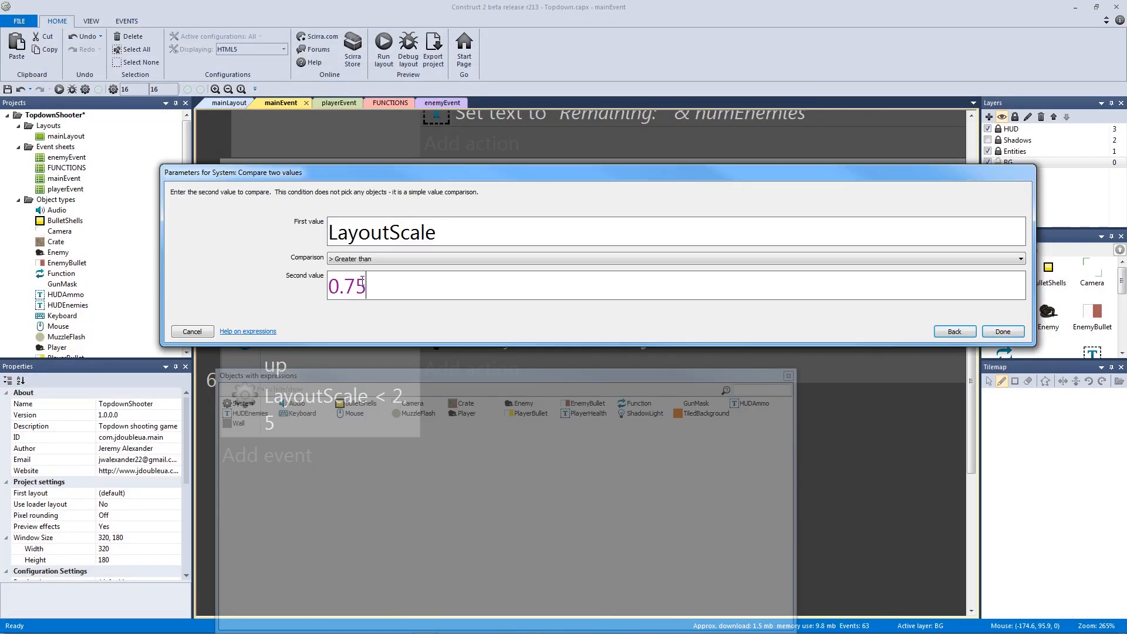
{"action": "left_click", "coordinate": [1003, 331]}
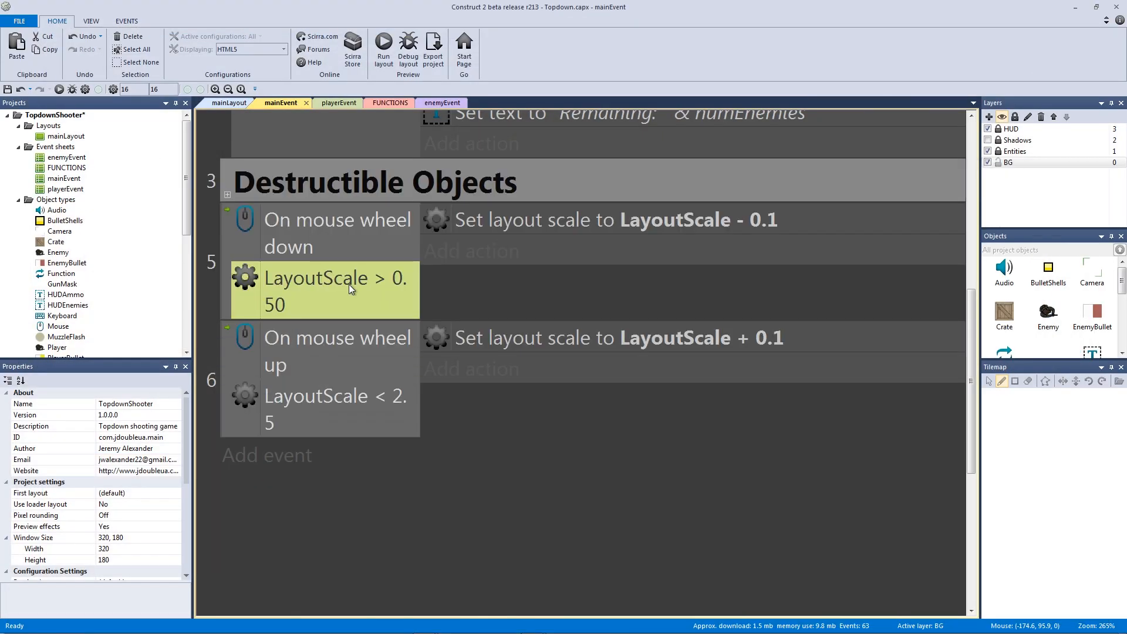
- Preview the TopdownShooter layout in Chrome to test zooming, then close the preview
{"action": "left_click", "coordinate": [384, 44]}
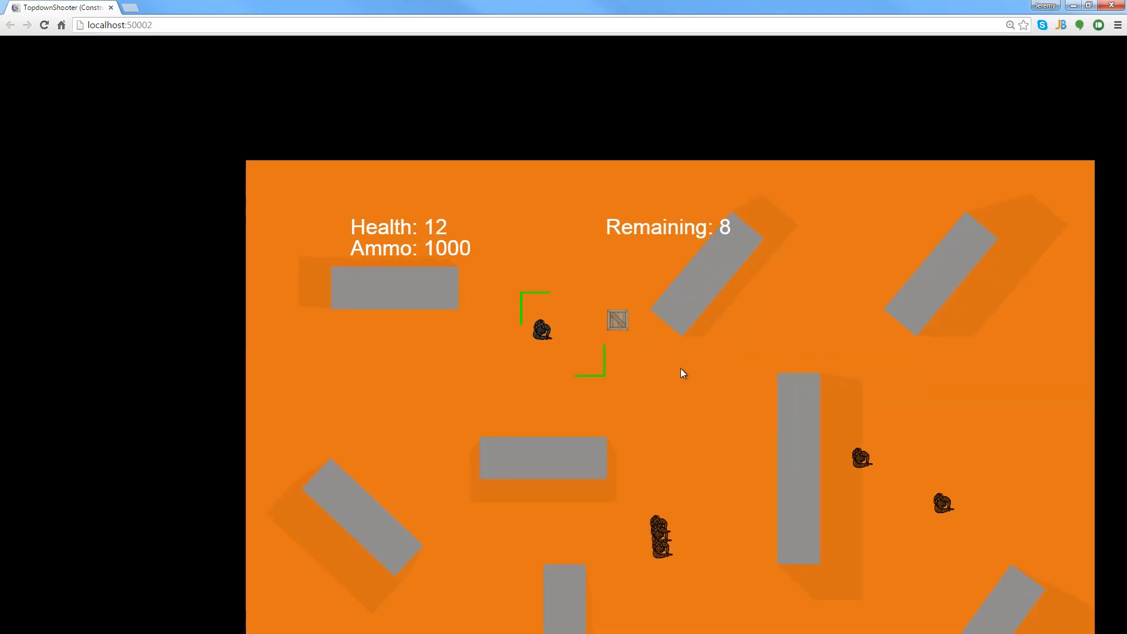
{"action": "left_click", "coordinate": [628, 525]}
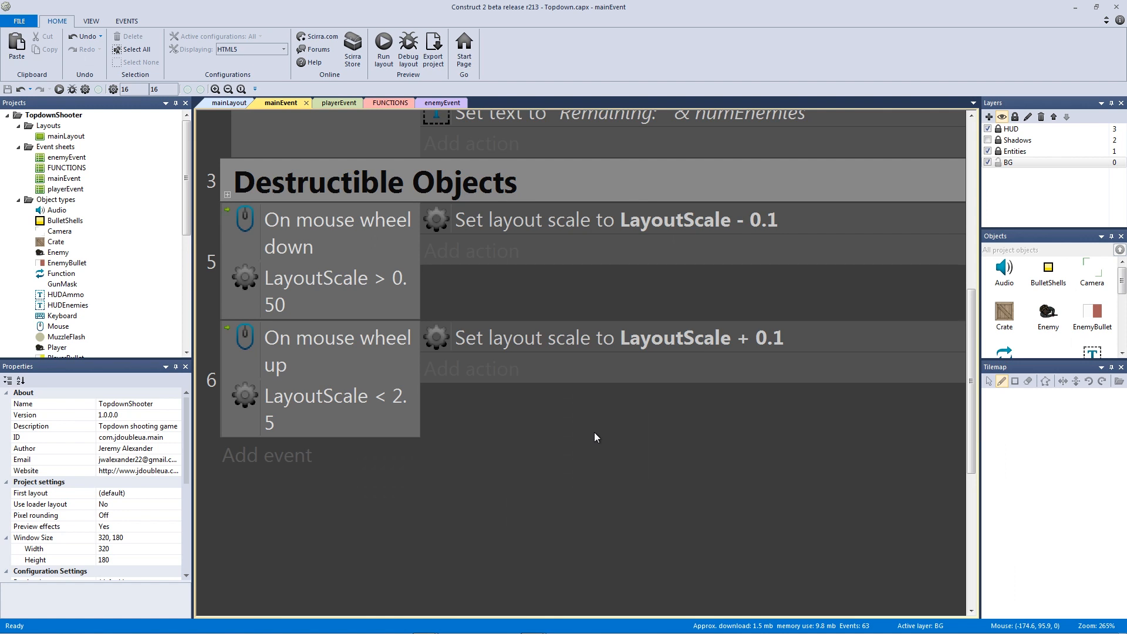
{"action": "mouse_move", "coordinate": [630, 487]}
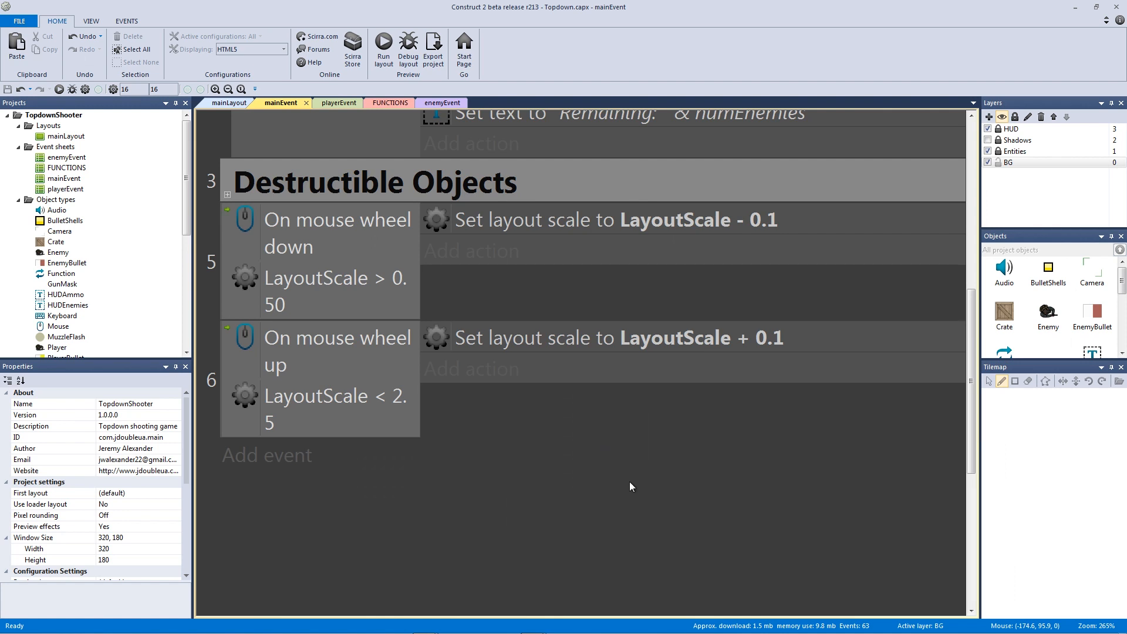